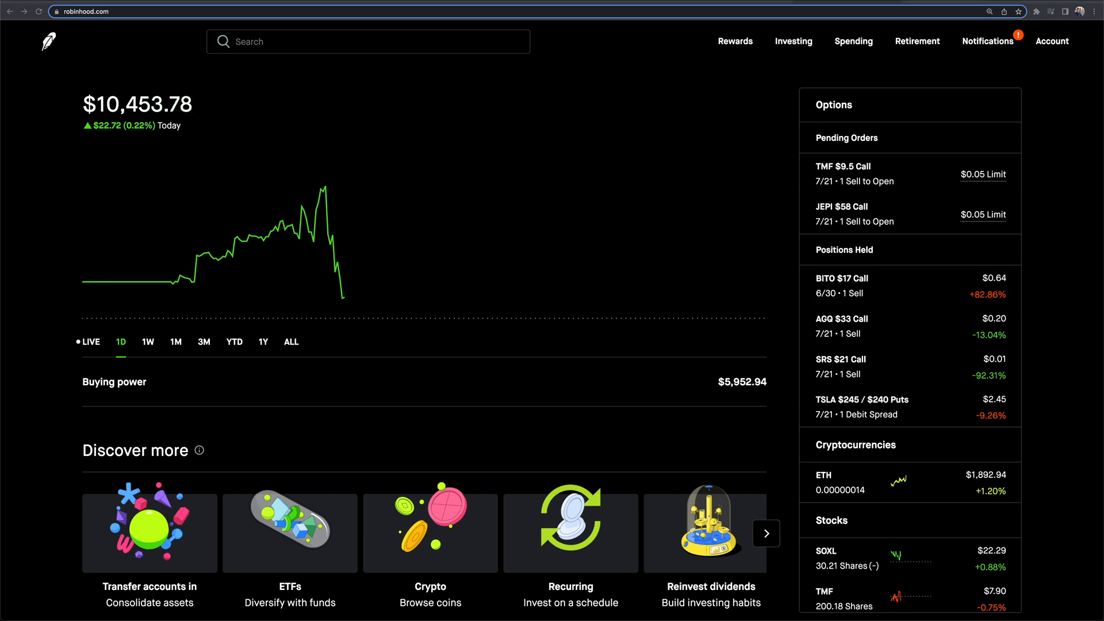
{"action": "mouse_move", "coordinate": [780, 207]}
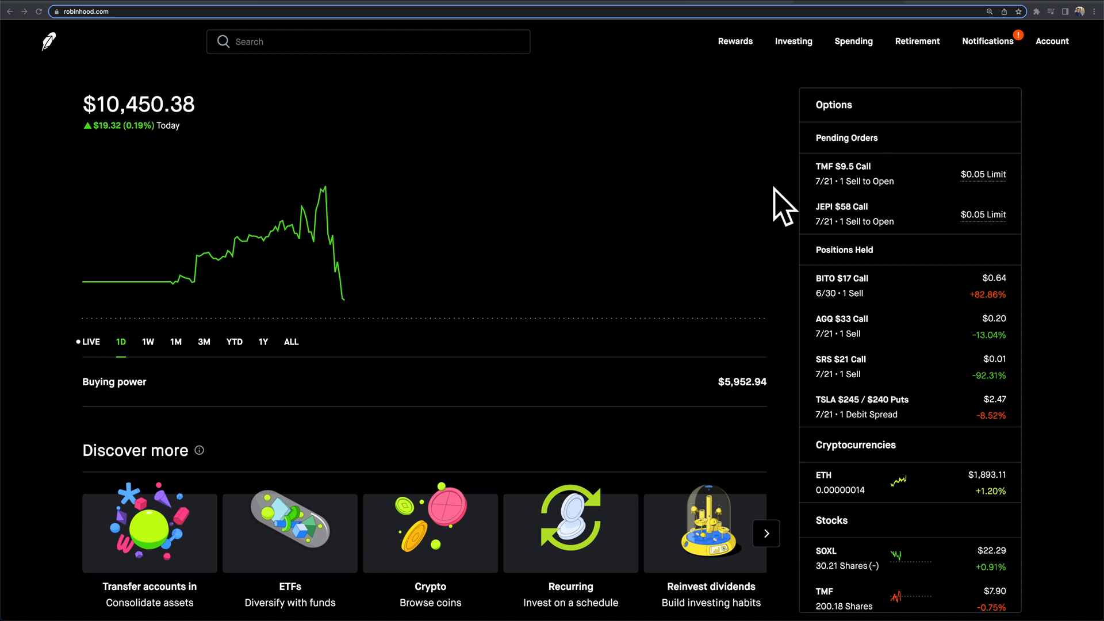
{"action": "mouse_move", "coordinate": [1081, 166]}
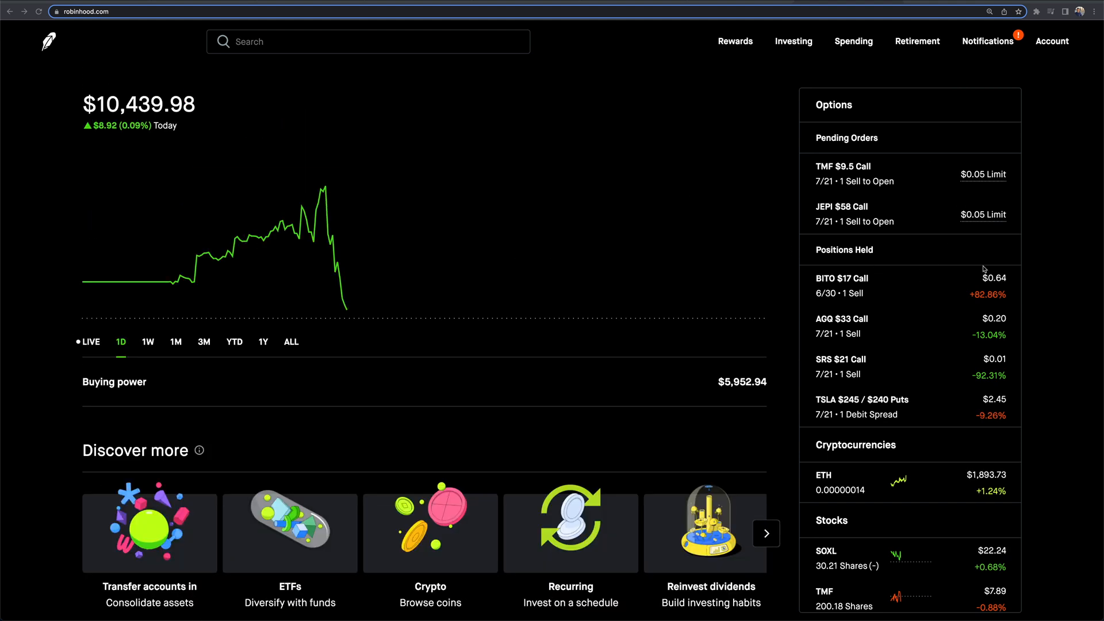
Start a new list from the home page and choose to create a stock screener
{"action": "scroll", "scroll_direction": "down", "scroll_amount": 3}
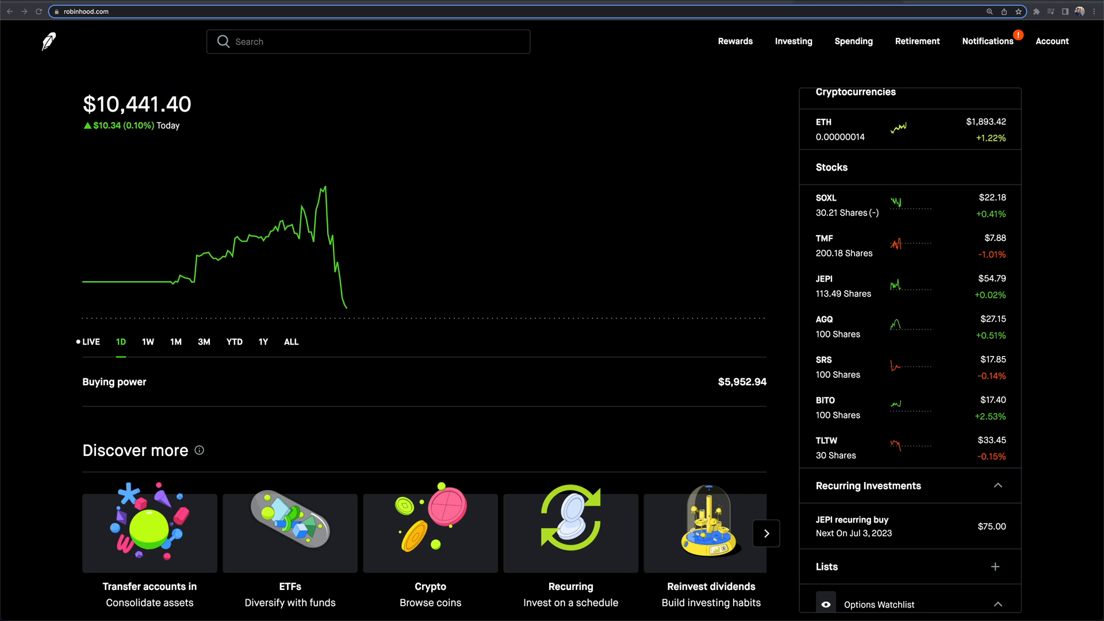
{"action": "scroll", "scroll_direction": "down", "scroll_amount": 3}
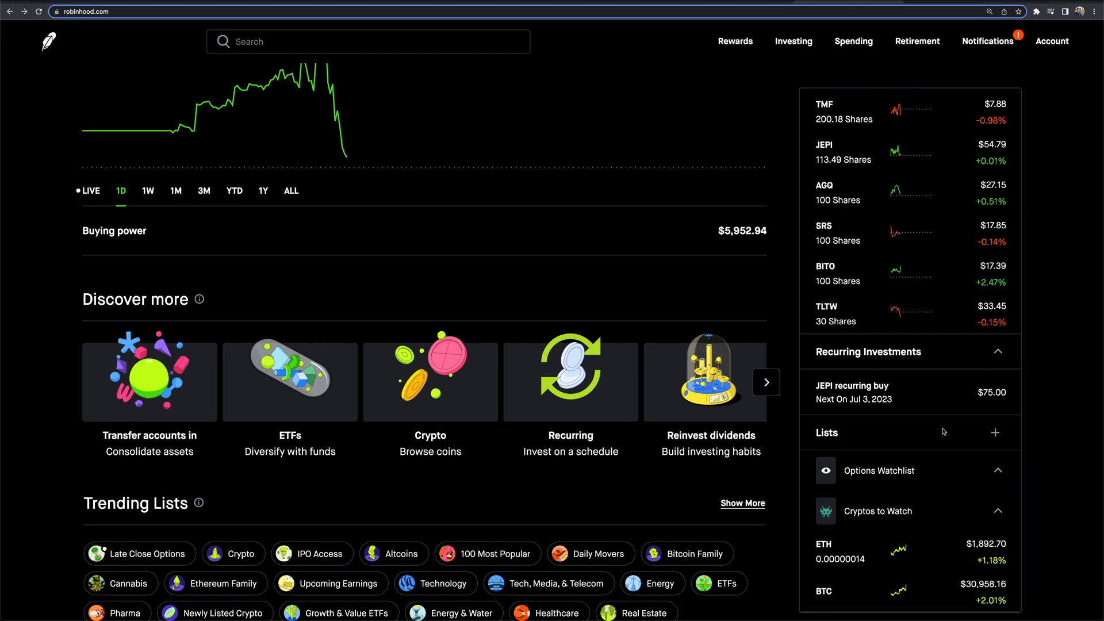
{"action": "left_click", "coordinate": [995, 433]}
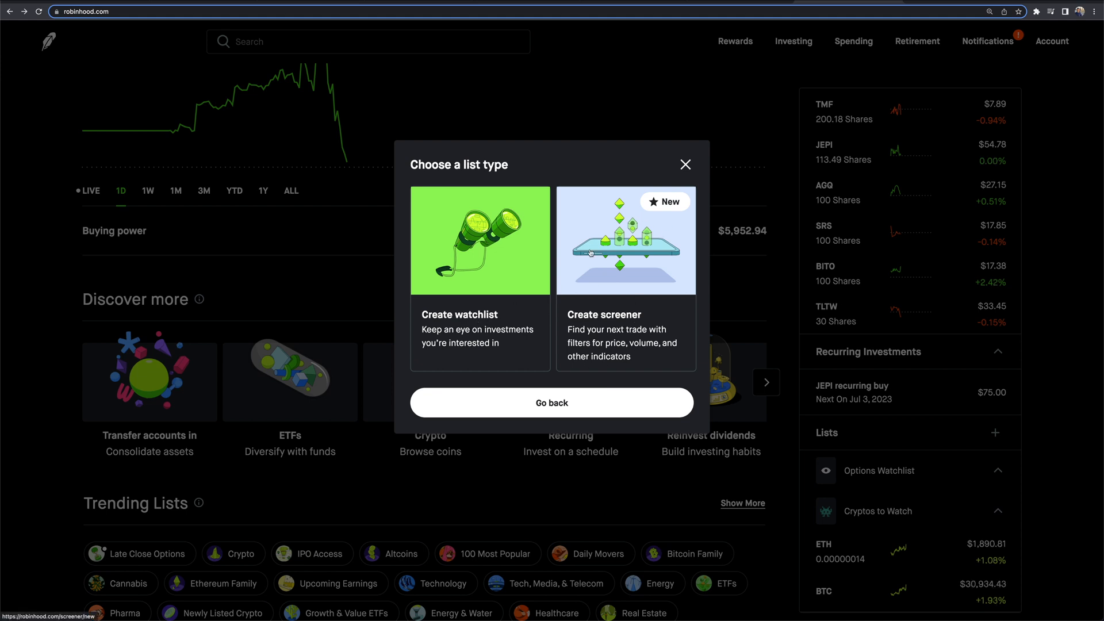
{"action": "left_click", "coordinate": [626, 240]}
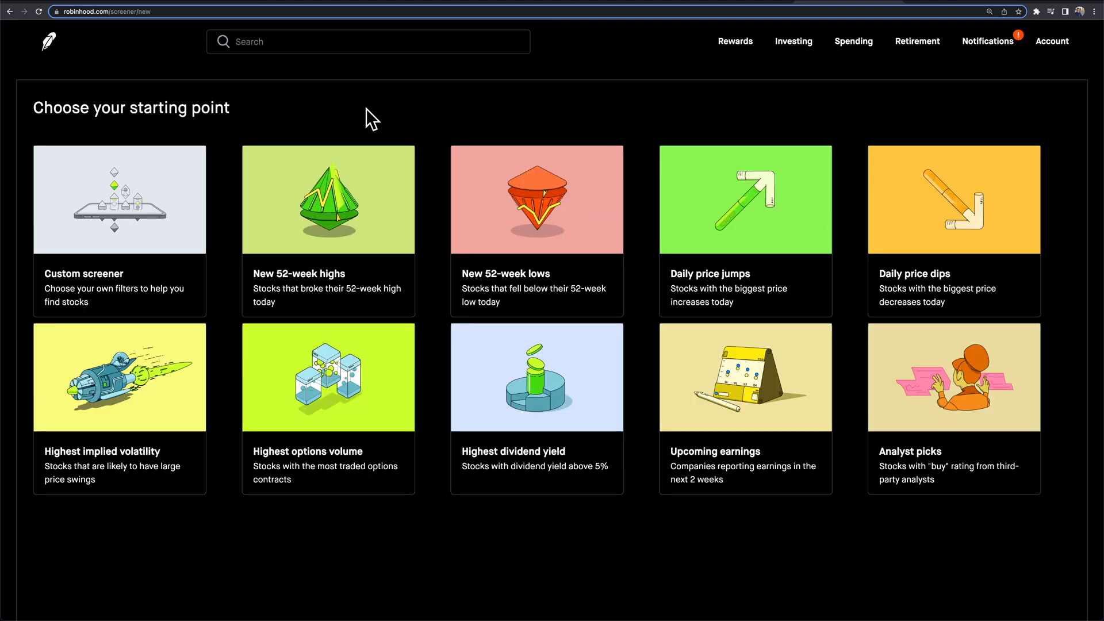
{"action": "mouse_move", "coordinate": [85, 594]}
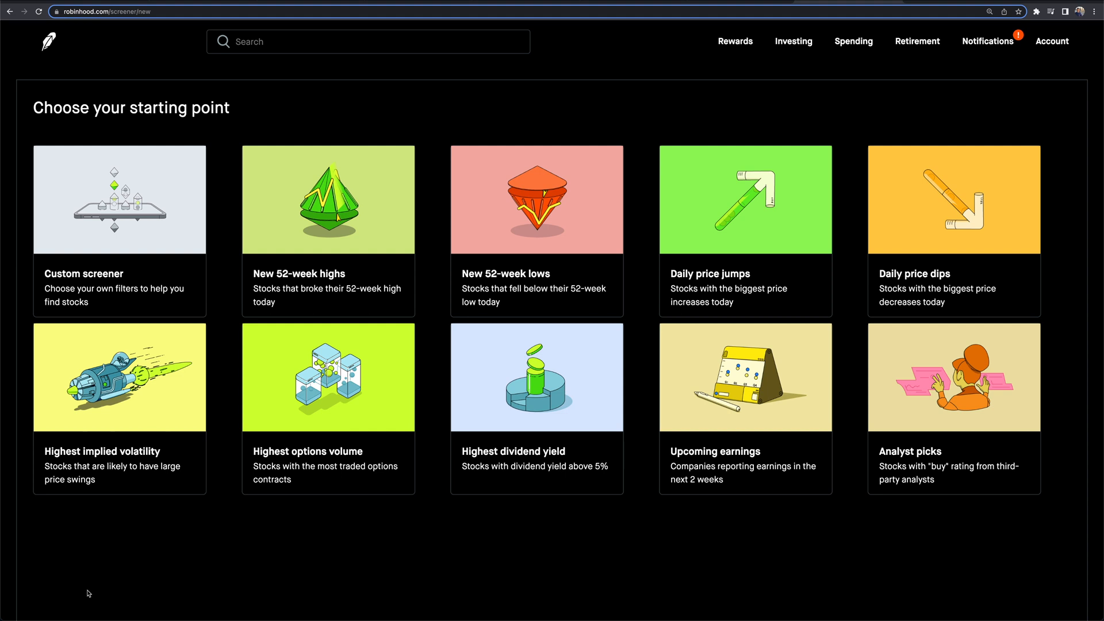
{"action": "mouse_move", "coordinate": [200, 380]}
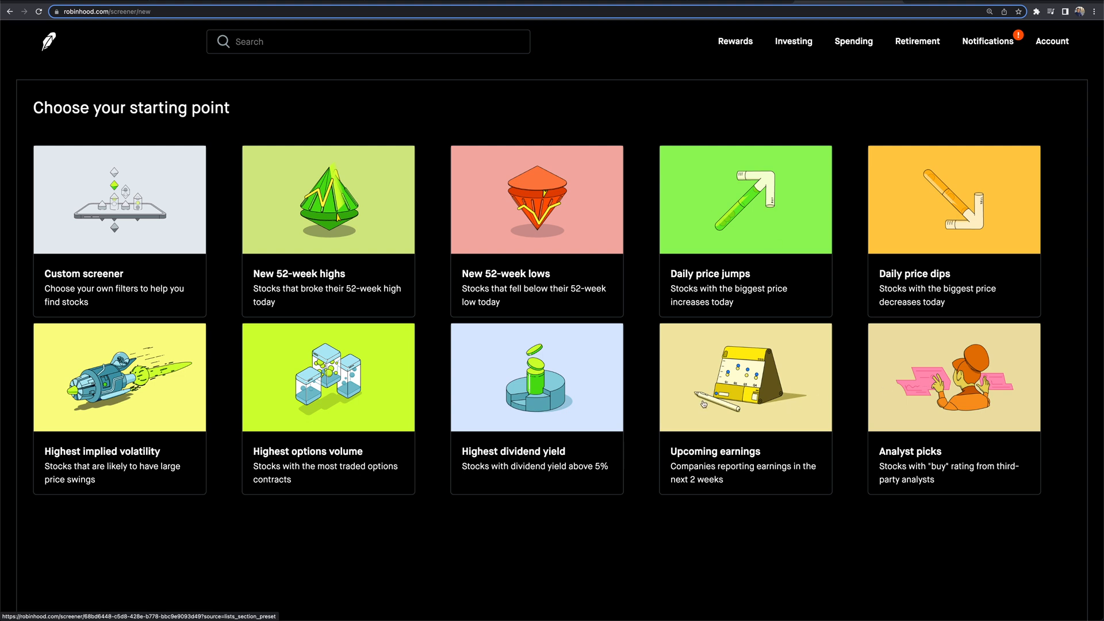
{"action": "mouse_move", "coordinate": [628, 545]}
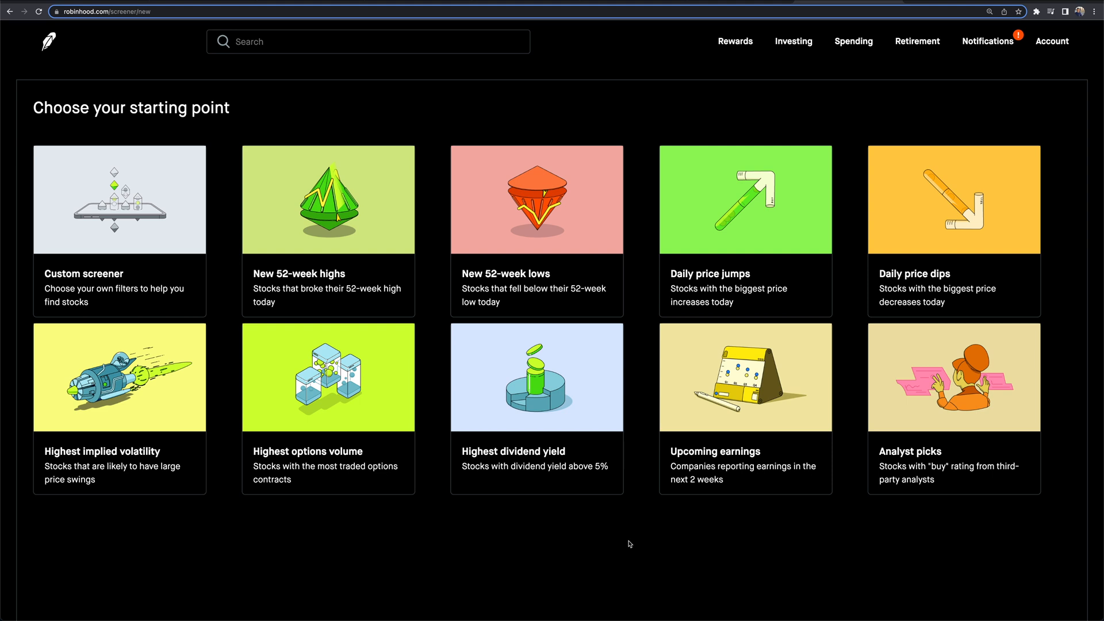
{"action": "mouse_move", "coordinate": [624, 545]}
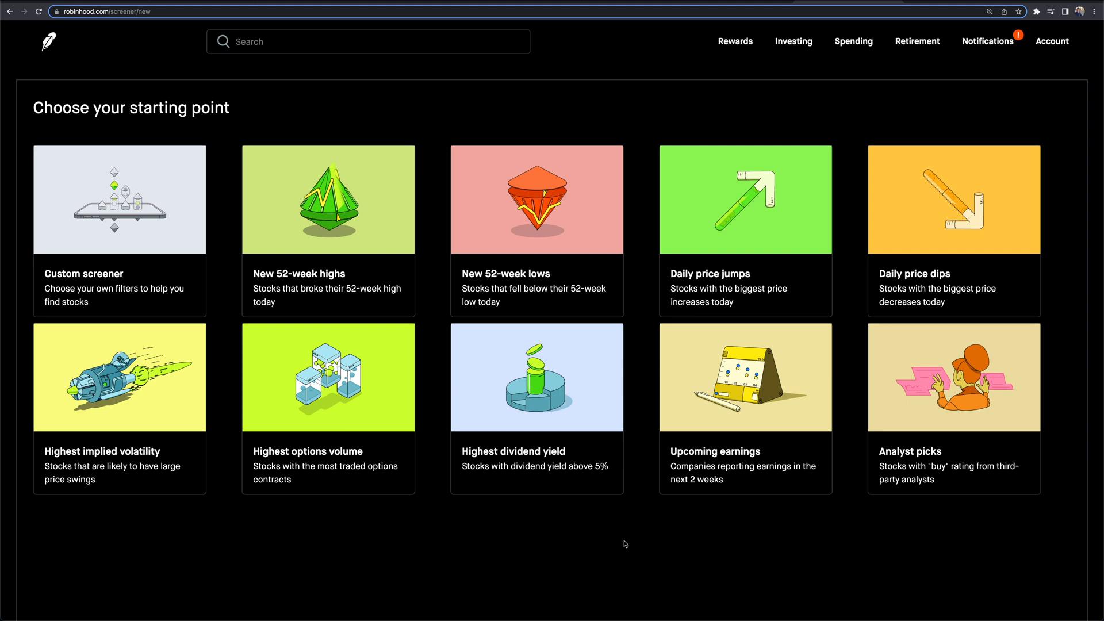
{"action": "mouse_move", "coordinate": [590, 236]}
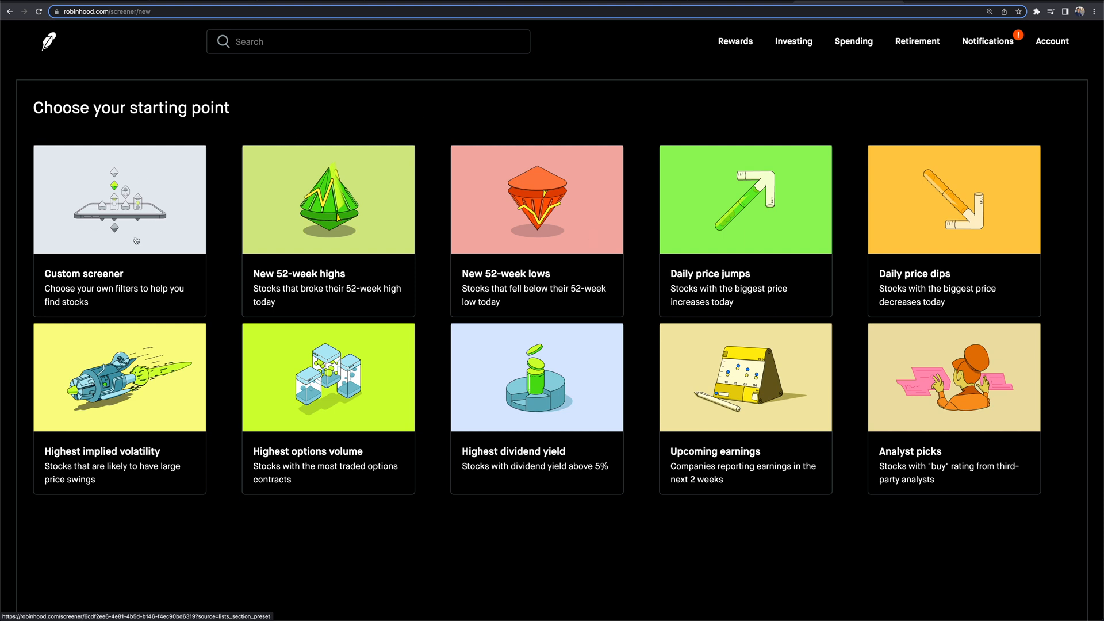
Start from an empty Custom screener showing stocks ranked by market cap with its filter panel
{"action": "left_click", "coordinate": [120, 200]}
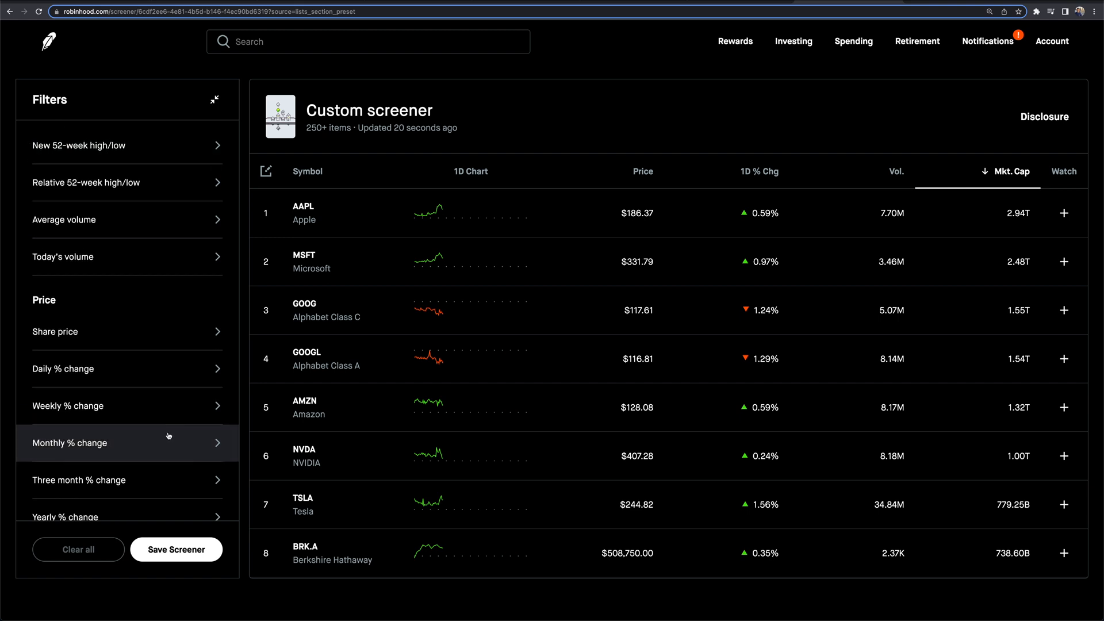
{"action": "scroll", "scroll_direction": "down", "scroll_amount": 3}
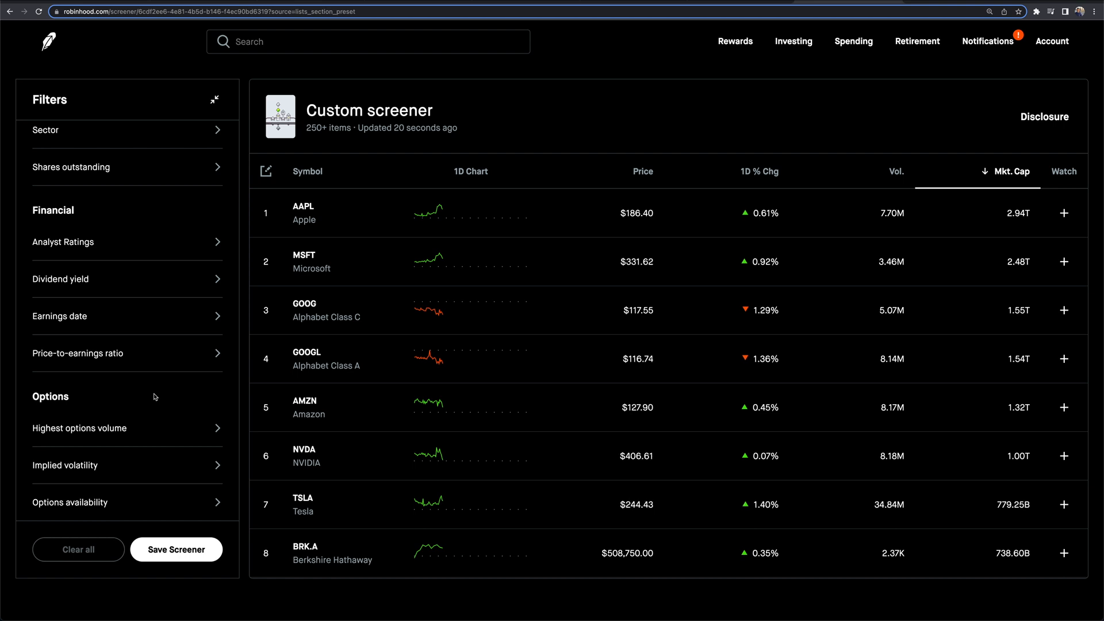
{"action": "mouse_move", "coordinate": [398, 216]}
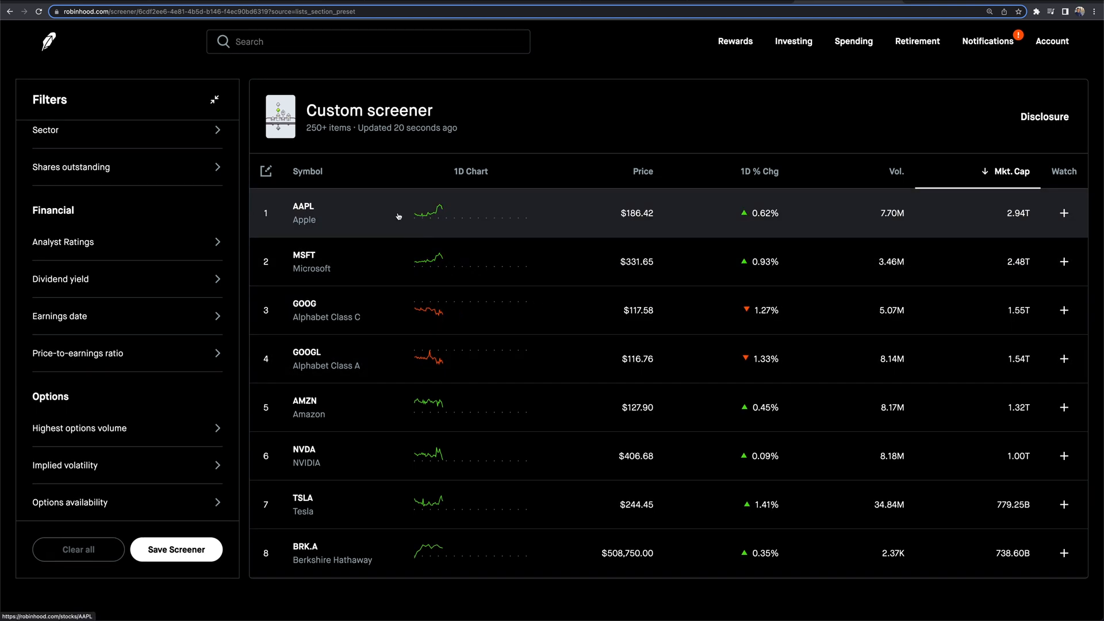
{"action": "mouse_move", "coordinate": [436, 260]}
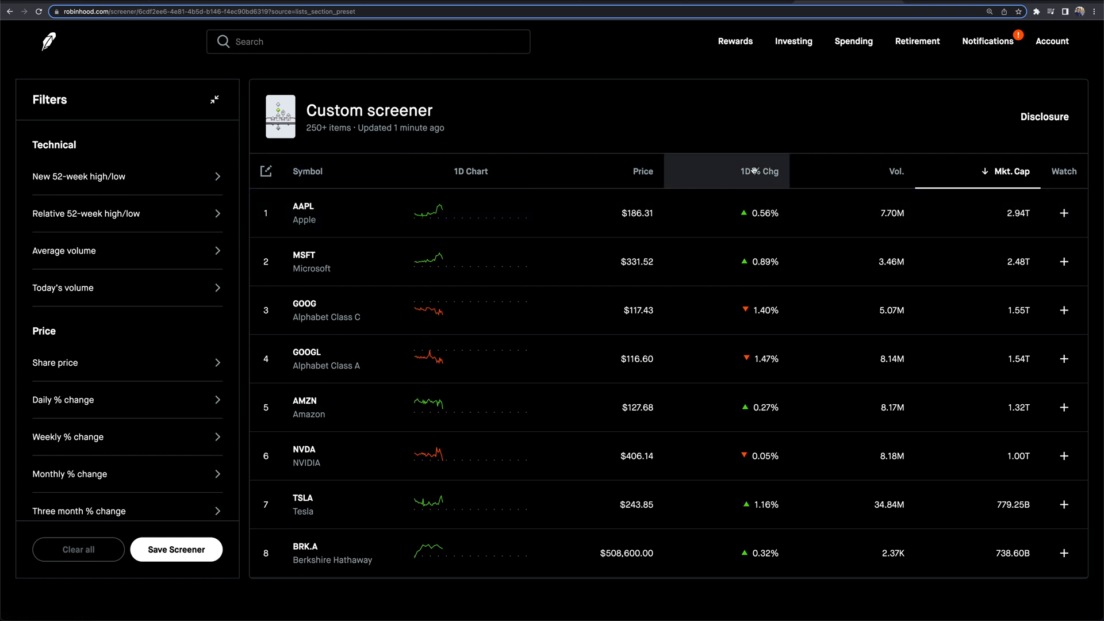
{"action": "left_click", "coordinate": [895, 172]}
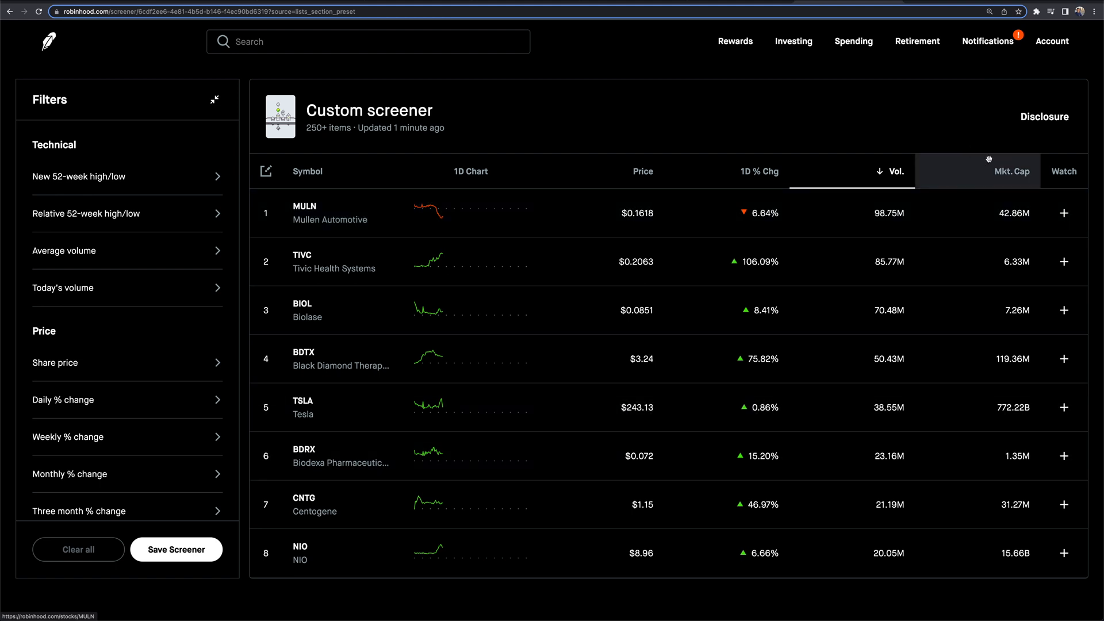
{"action": "left_click", "coordinate": [1012, 170]}
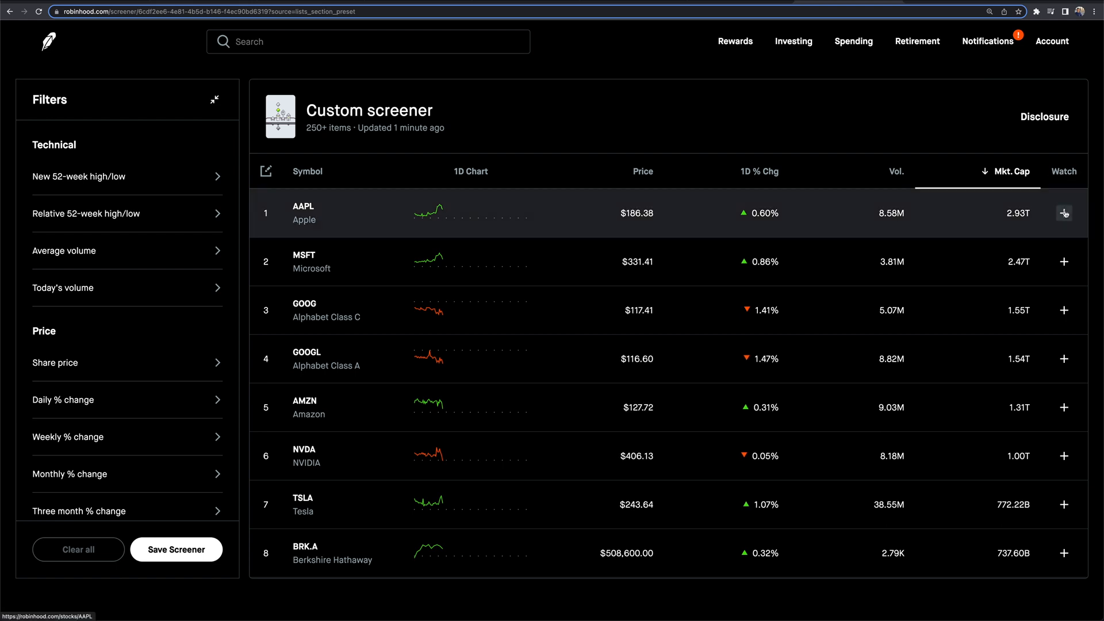
{"action": "left_click", "coordinate": [1063, 213]}
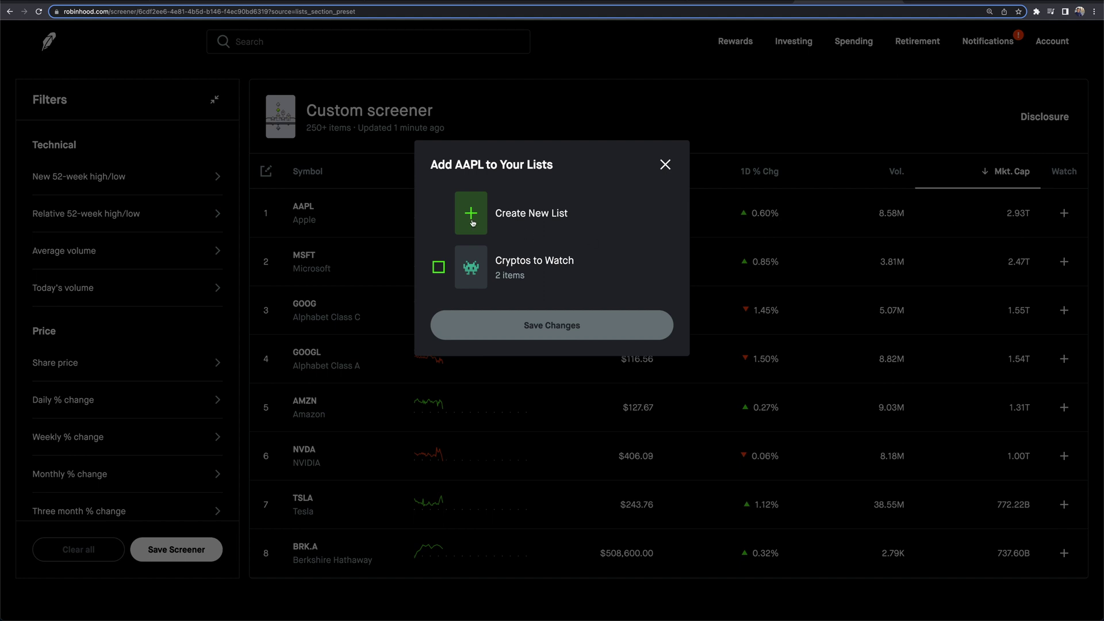
{"action": "mouse_move", "coordinate": [827, 187]}
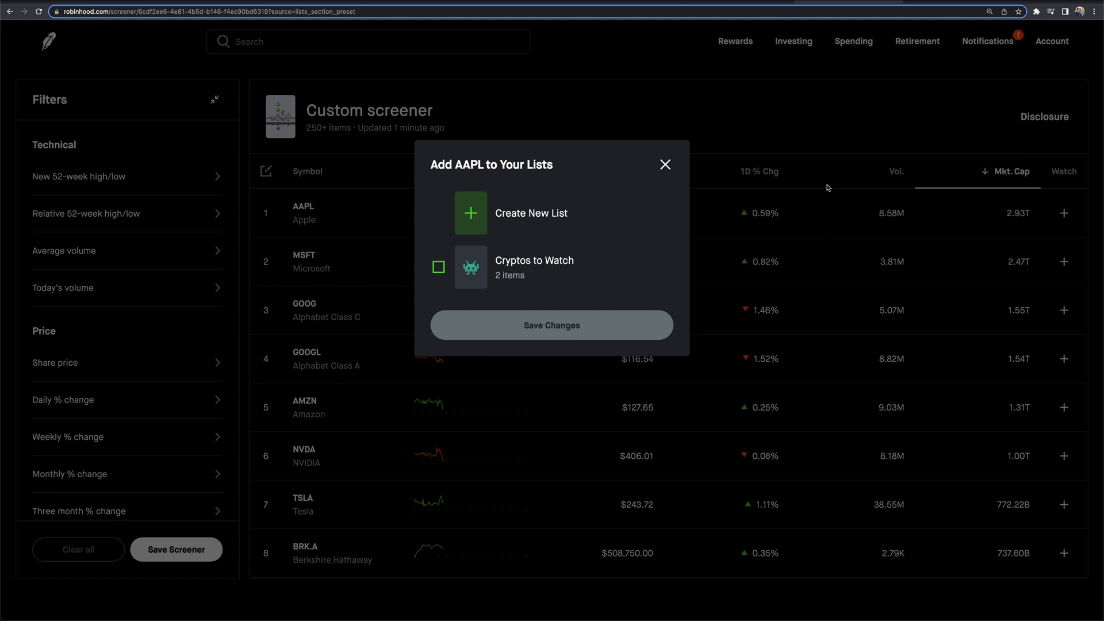
{"action": "left_click", "coordinate": [664, 165]}
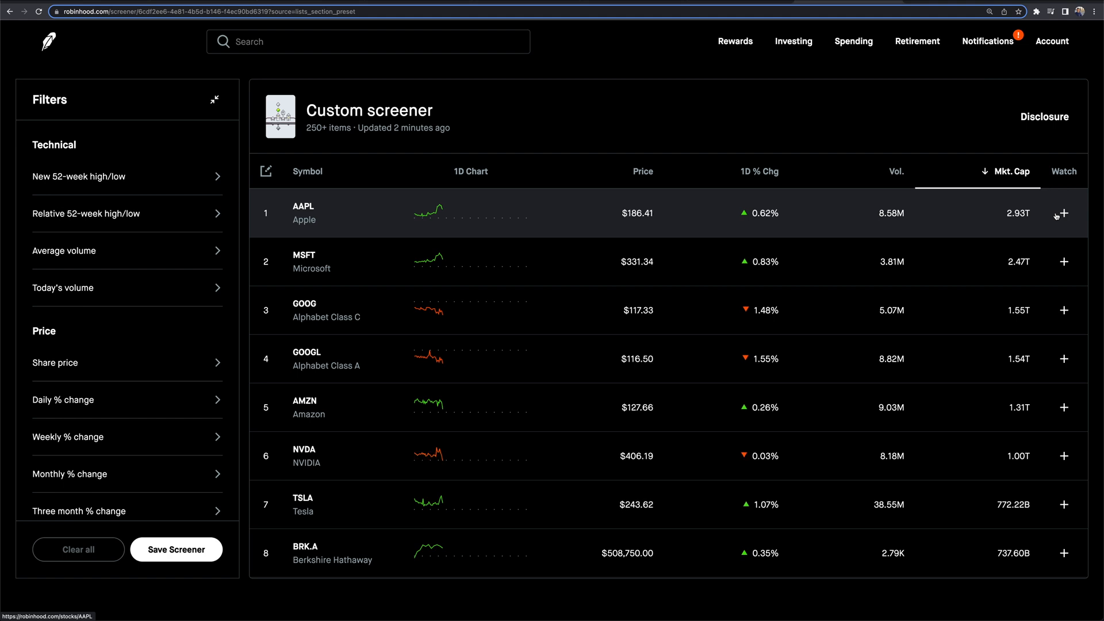
{"action": "mouse_move", "coordinate": [94, 274]}
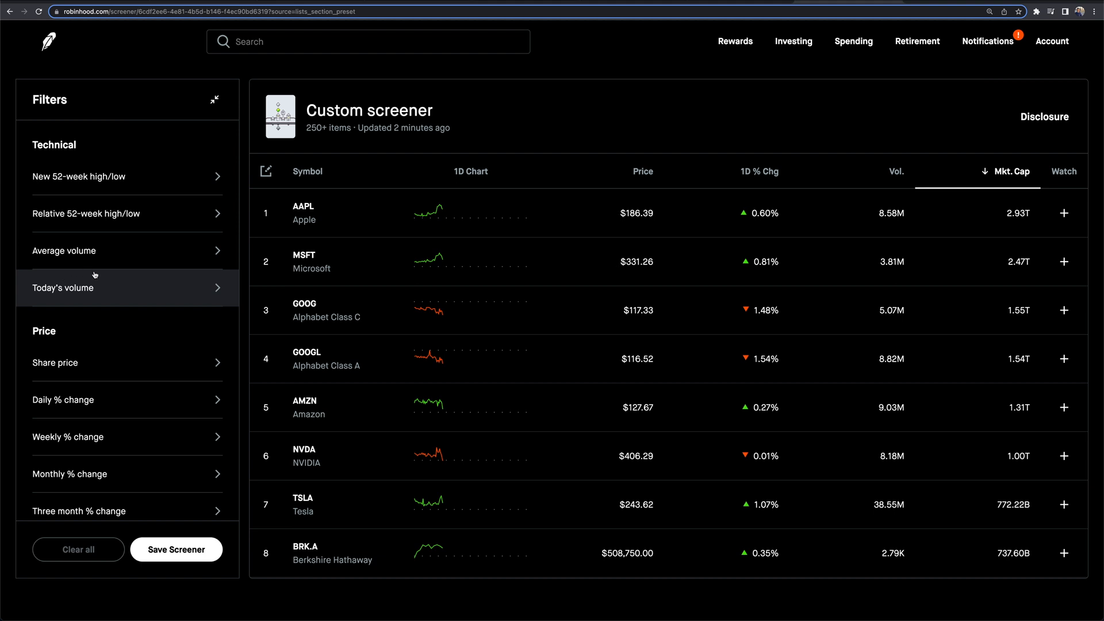
Apply an Average volume filter of Over 1M and return to the full filter list
{"action": "left_click", "coordinate": [63, 251]}
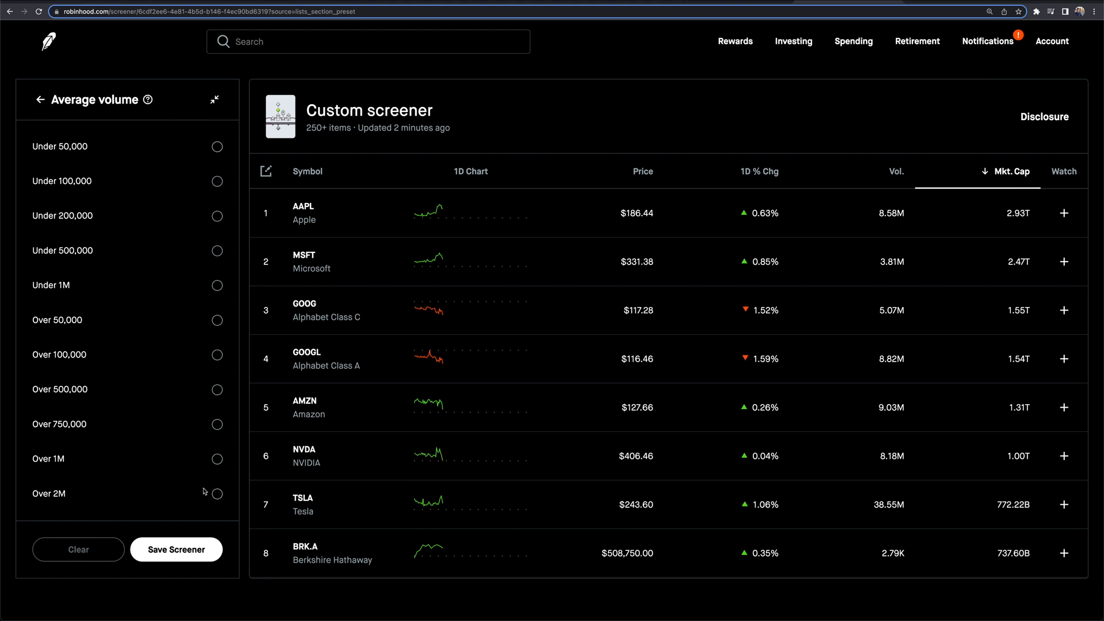
{"action": "left_click", "coordinate": [217, 458]}
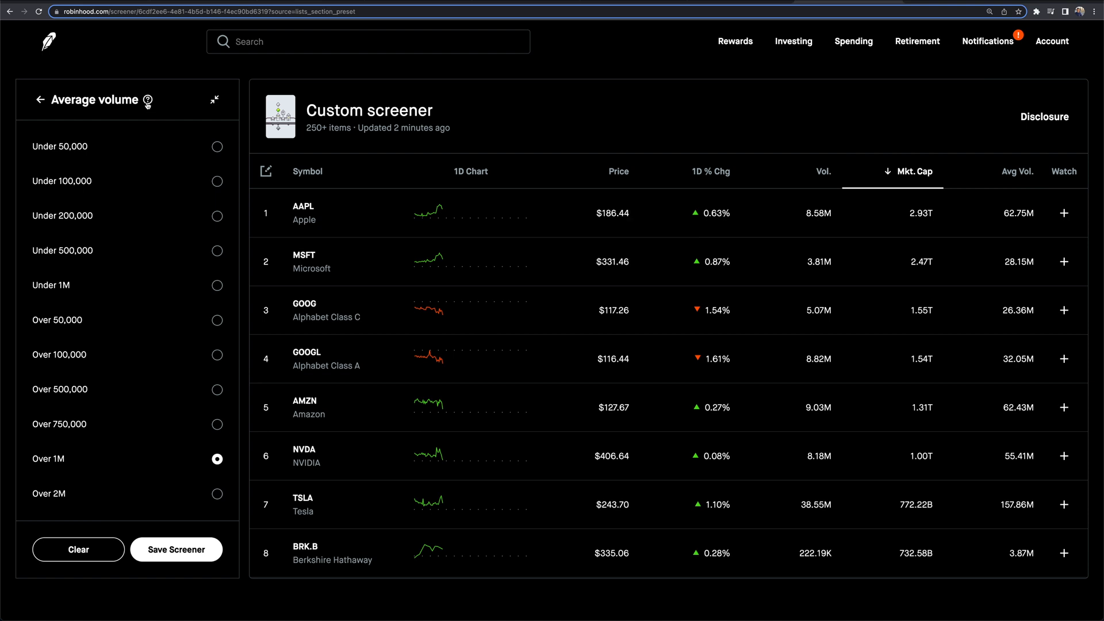
{"action": "mouse_move", "coordinate": [149, 100]}
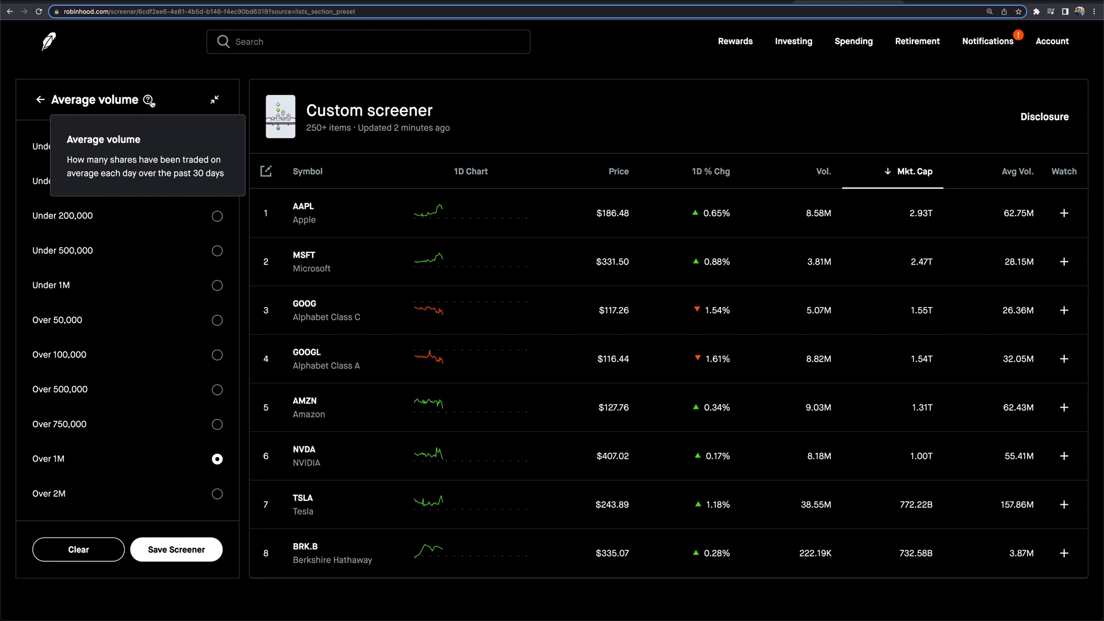
{"action": "left_click", "coordinate": [176, 549]}
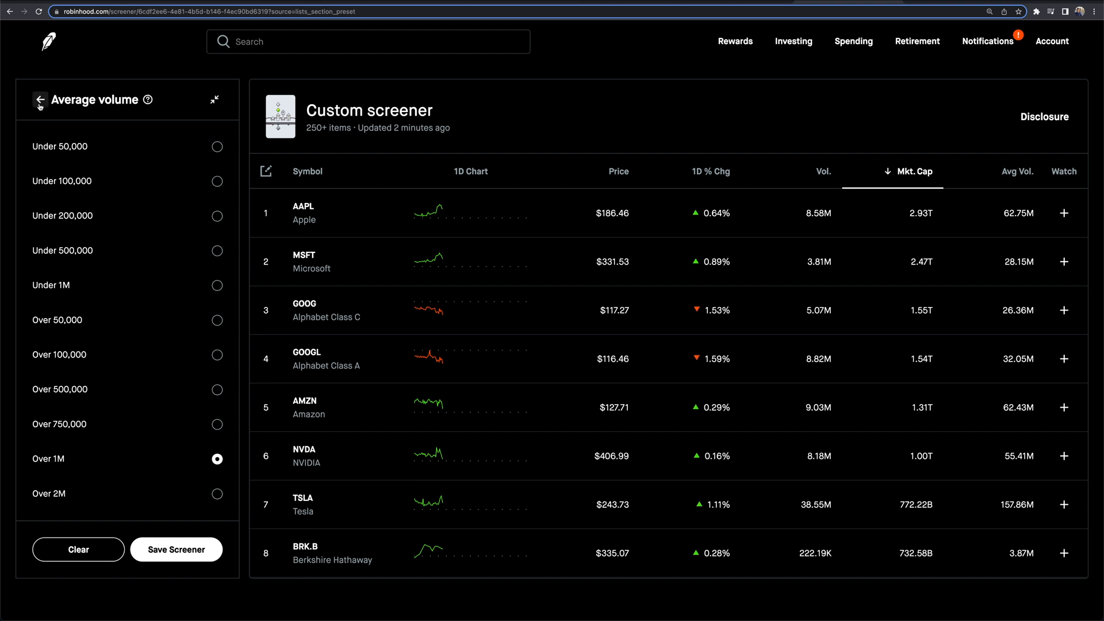
{"action": "left_click", "coordinate": [39, 98]}
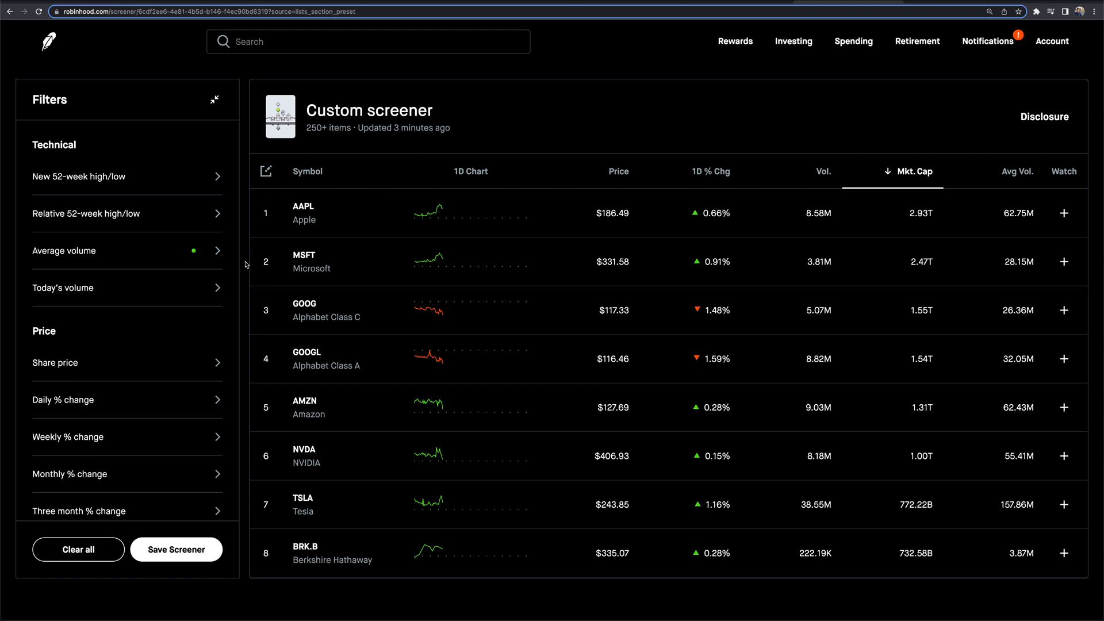
{"action": "mouse_move", "coordinate": [196, 254]}
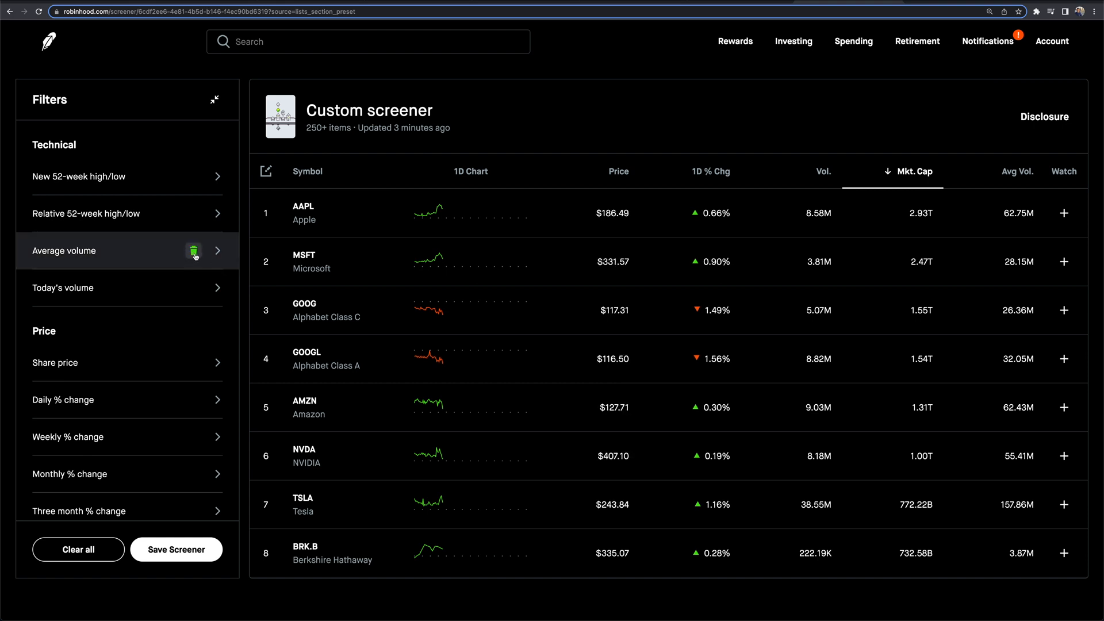
{"action": "mouse_move", "coordinate": [297, 198]}
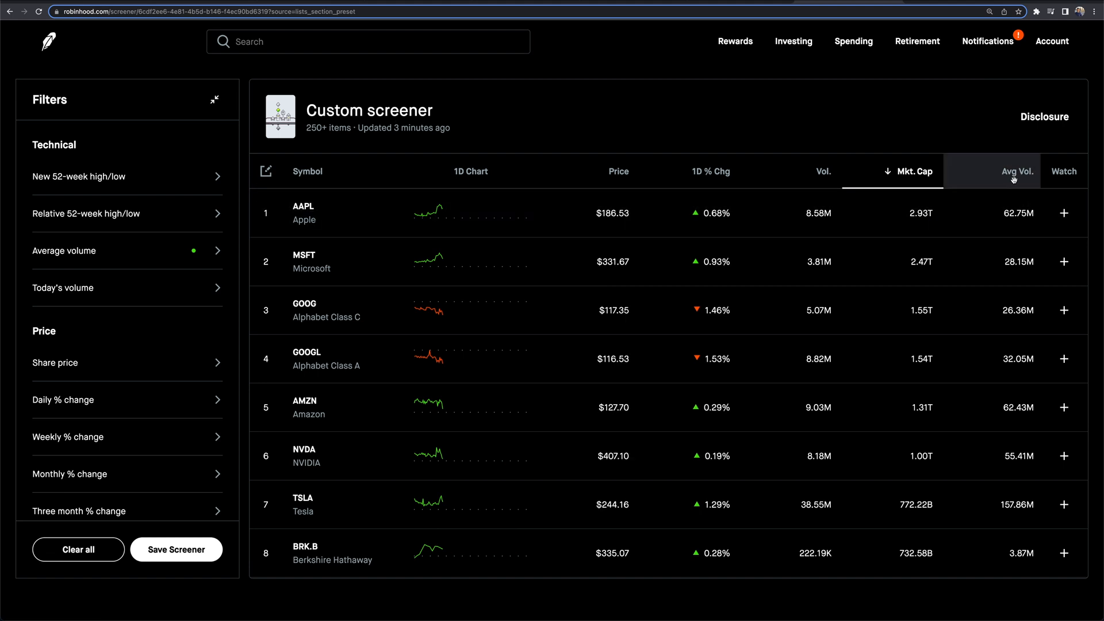
{"action": "mouse_move", "coordinate": [218, 367]}
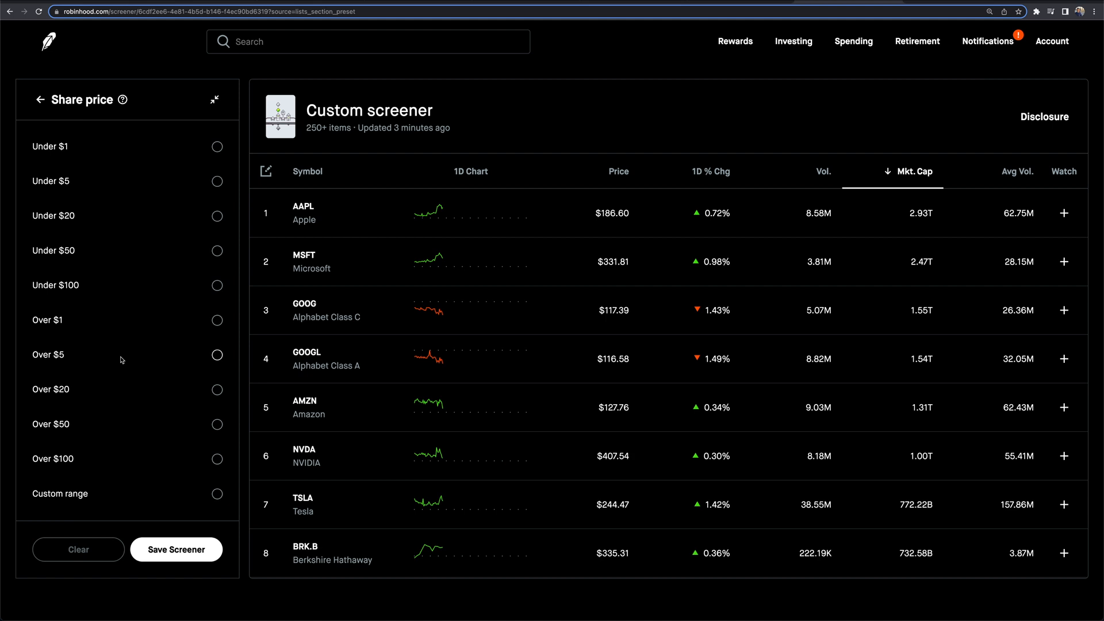
{"action": "mouse_move", "coordinate": [50, 352]}
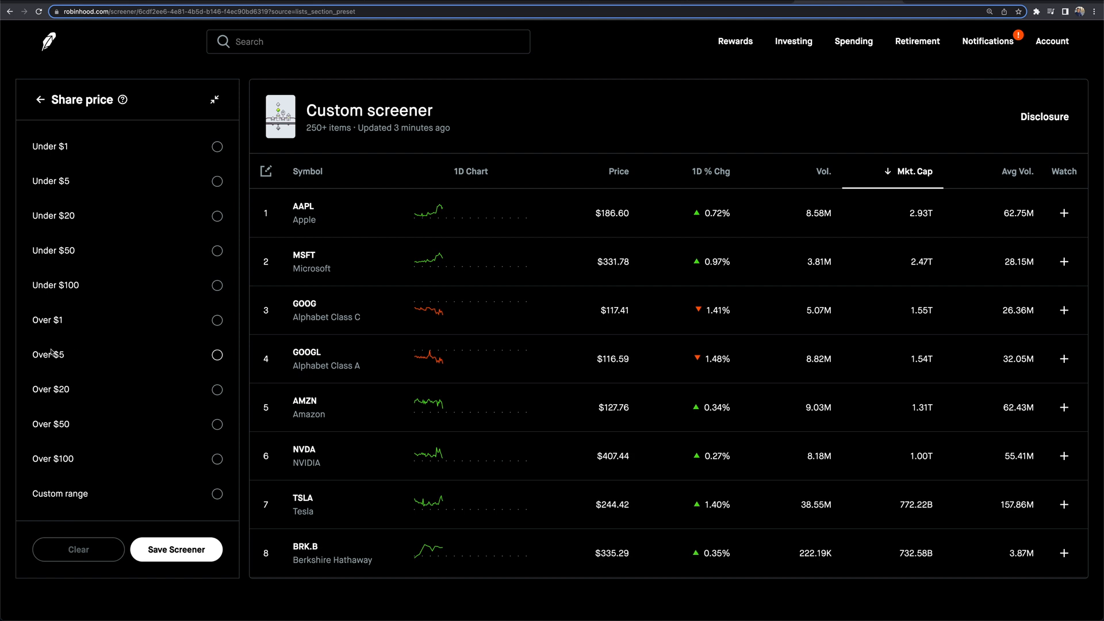
Apply a Share price filter of Over $5 and return to the filter list
{"action": "left_click", "coordinate": [216, 354]}
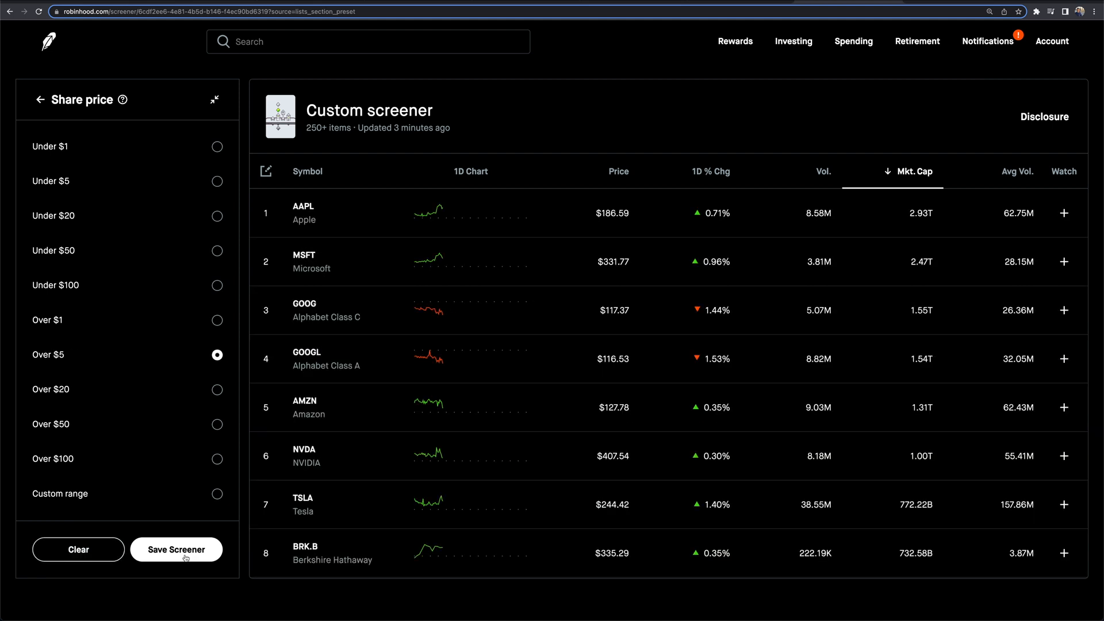
{"action": "left_click", "coordinate": [40, 99]}
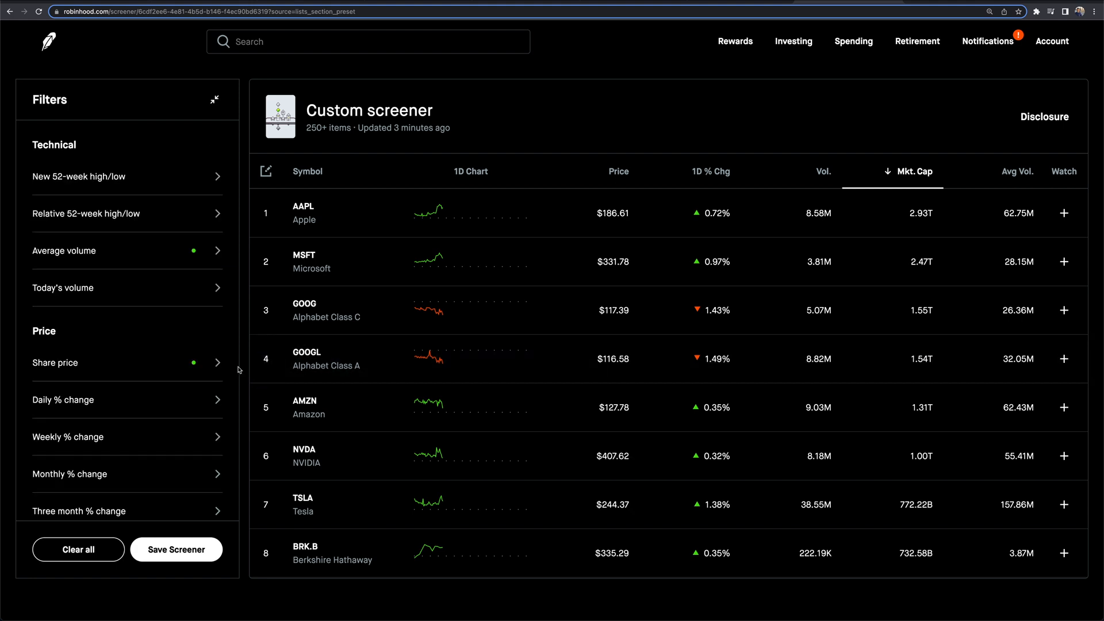
{"action": "scroll", "scroll_direction": "down", "scroll_amount": 3}
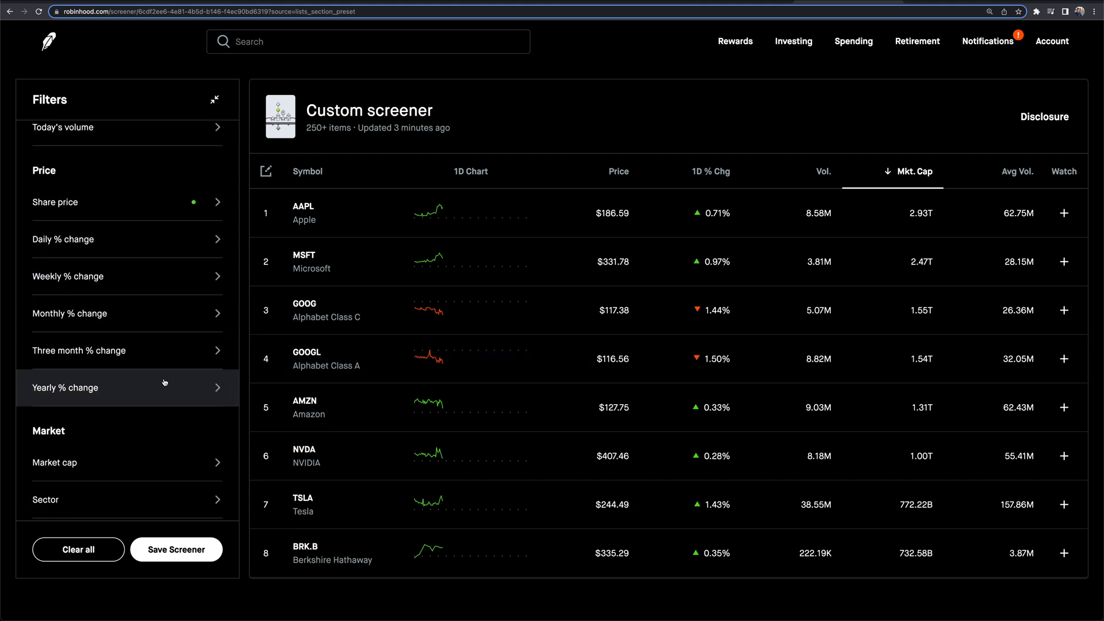
{"action": "scroll", "scroll_direction": "down", "scroll_amount": 3}
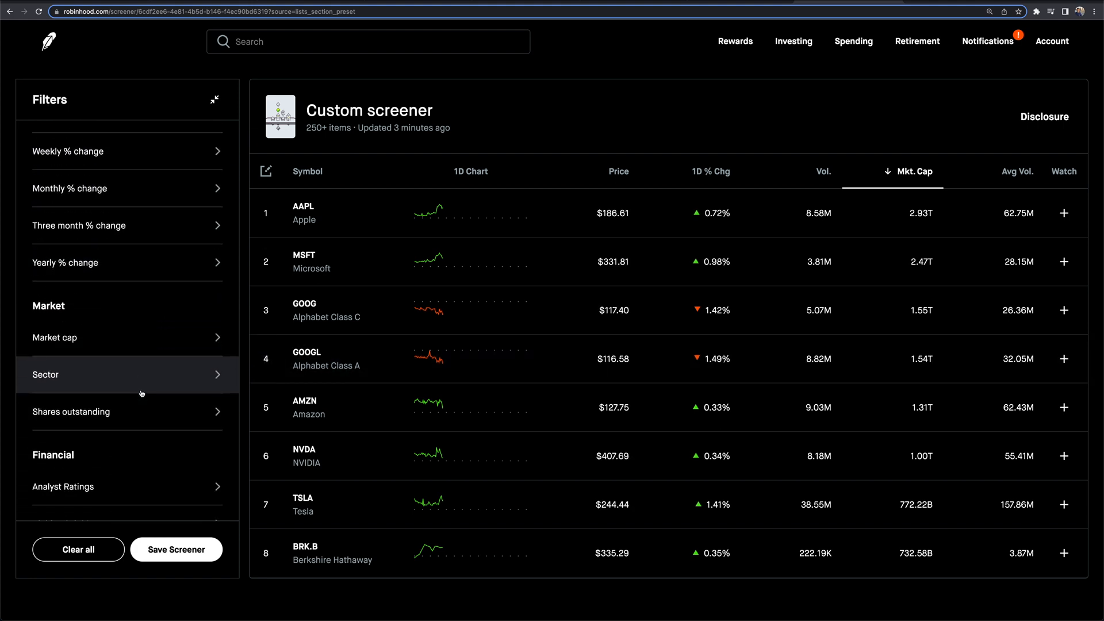
{"action": "scroll", "scroll_direction": "down", "scroll_amount": 3}
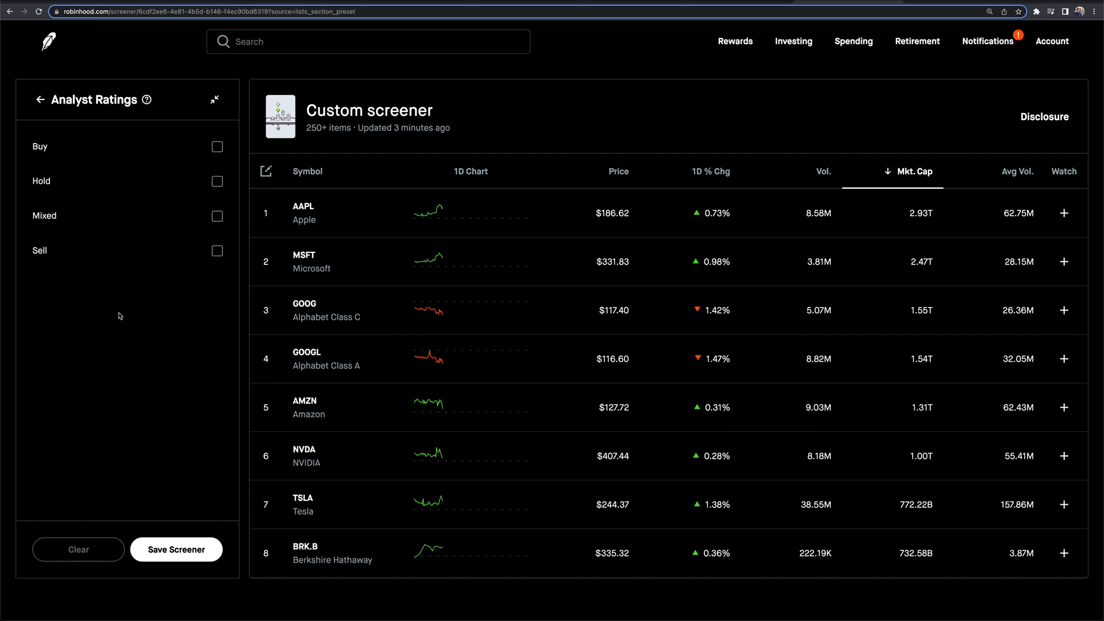
Select Hold and Buy analyst ratings, noting the past-100-days explanation, and return to filters
{"action": "left_click", "coordinate": [216, 182]}
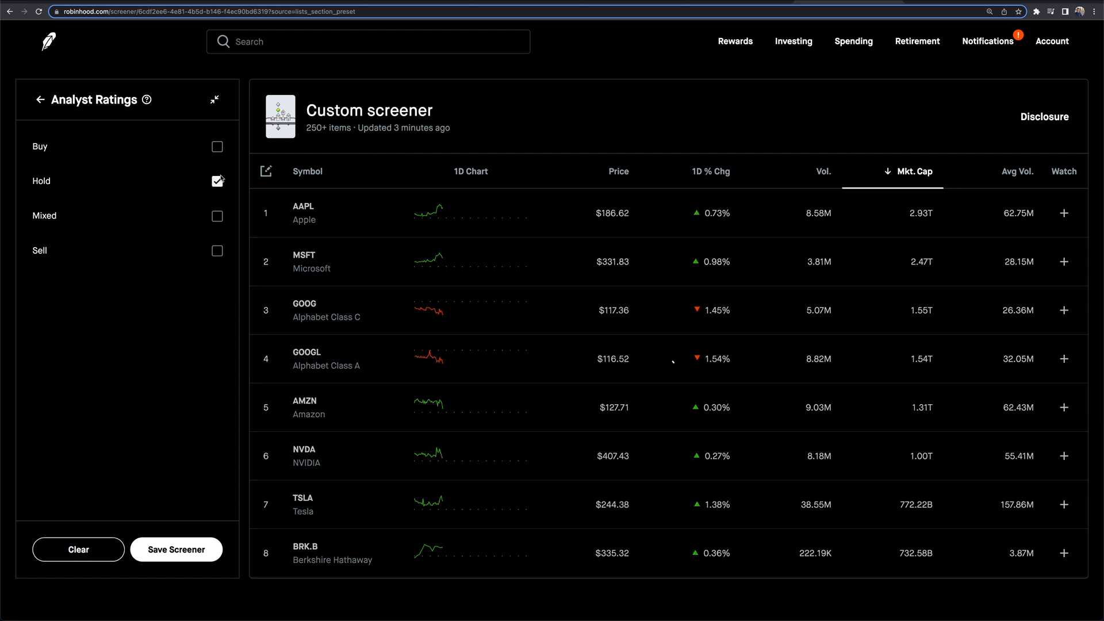
{"action": "left_click", "coordinate": [216, 147]}
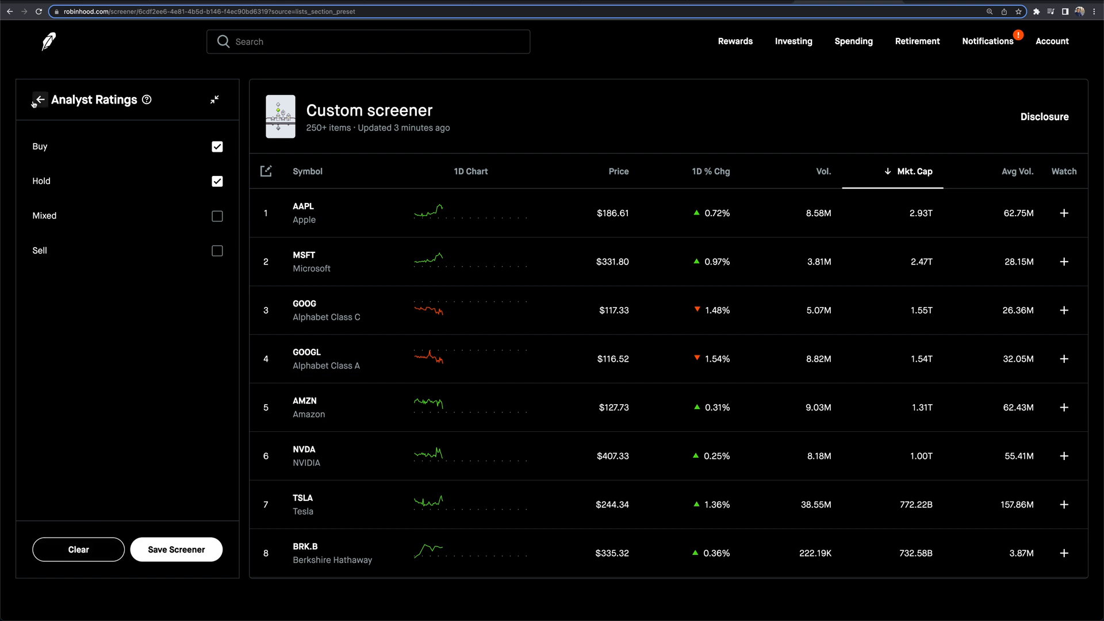
{"action": "mouse_move", "coordinate": [147, 100]}
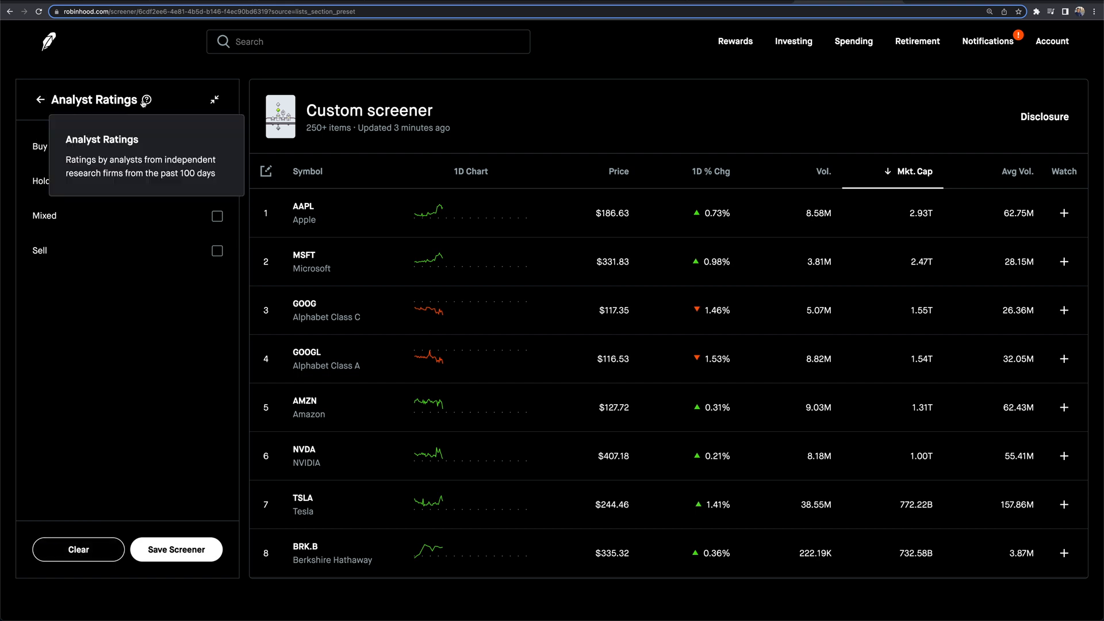
{"action": "left_click_drag", "start_coordinate": [127, 173], "coordinate": [217, 173]}
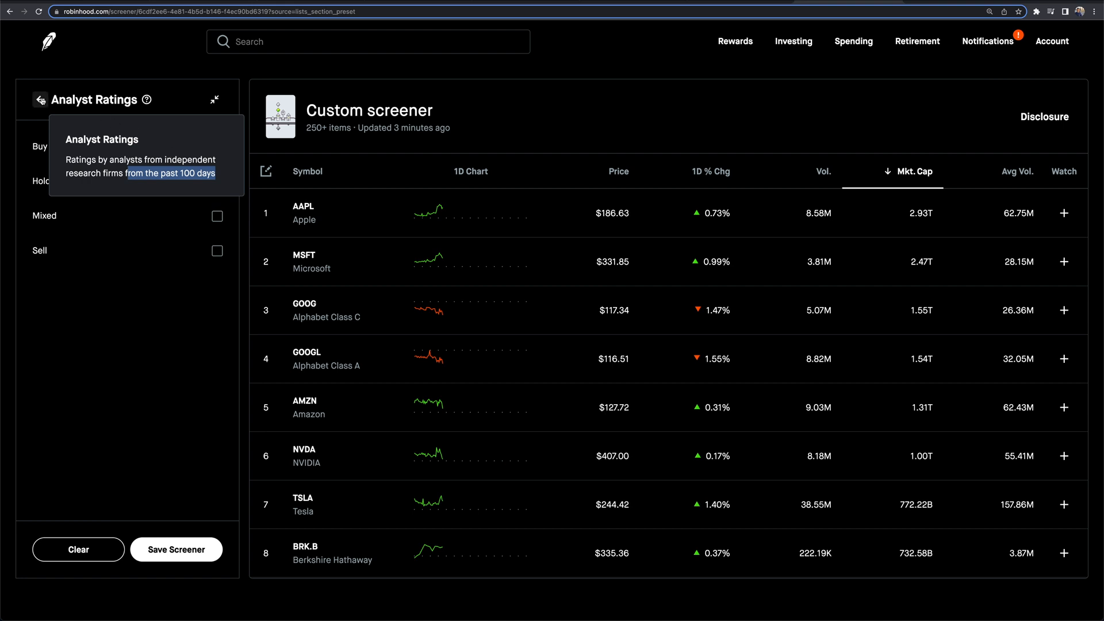
{"action": "left_click", "coordinate": [39, 99]}
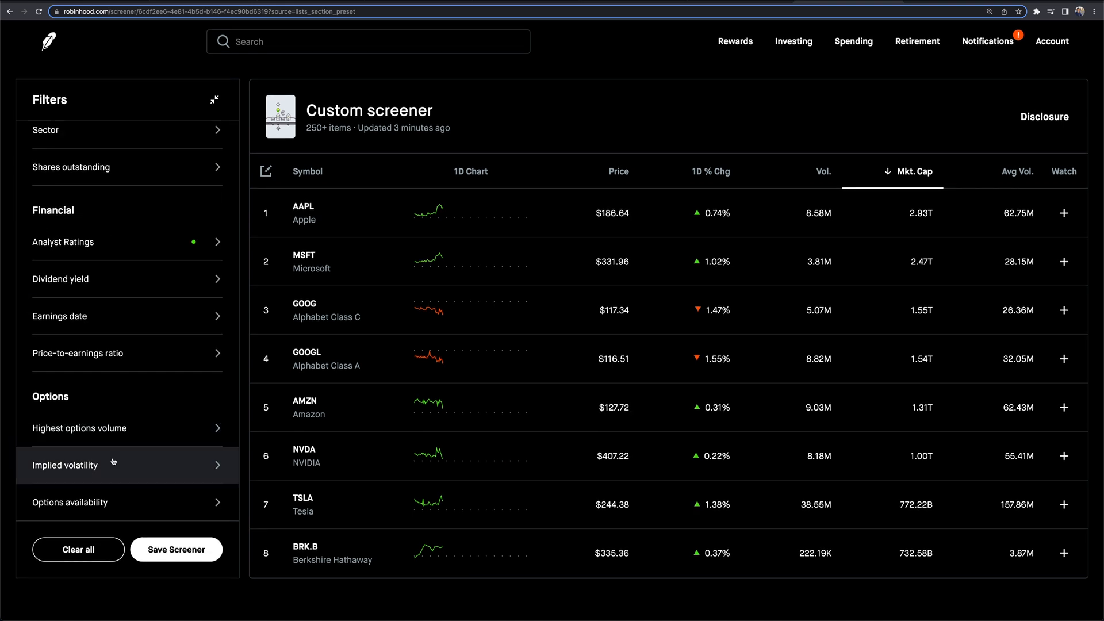
Set Options availability to Available and return to the filter list
{"action": "left_click", "coordinate": [69, 503]}
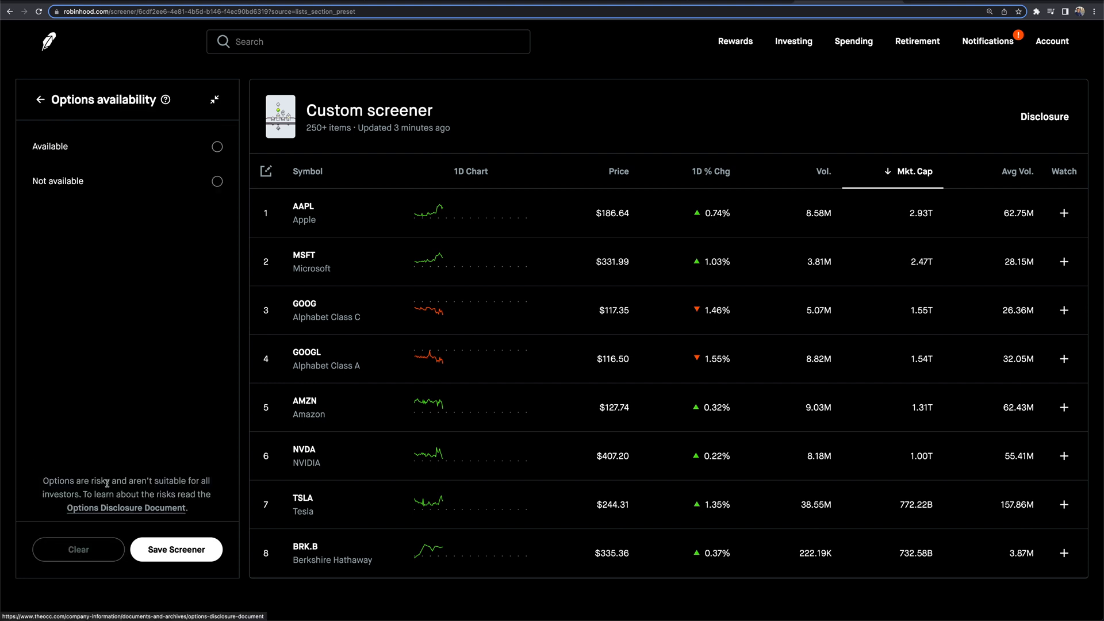
{"action": "left_click", "coordinate": [216, 147]}
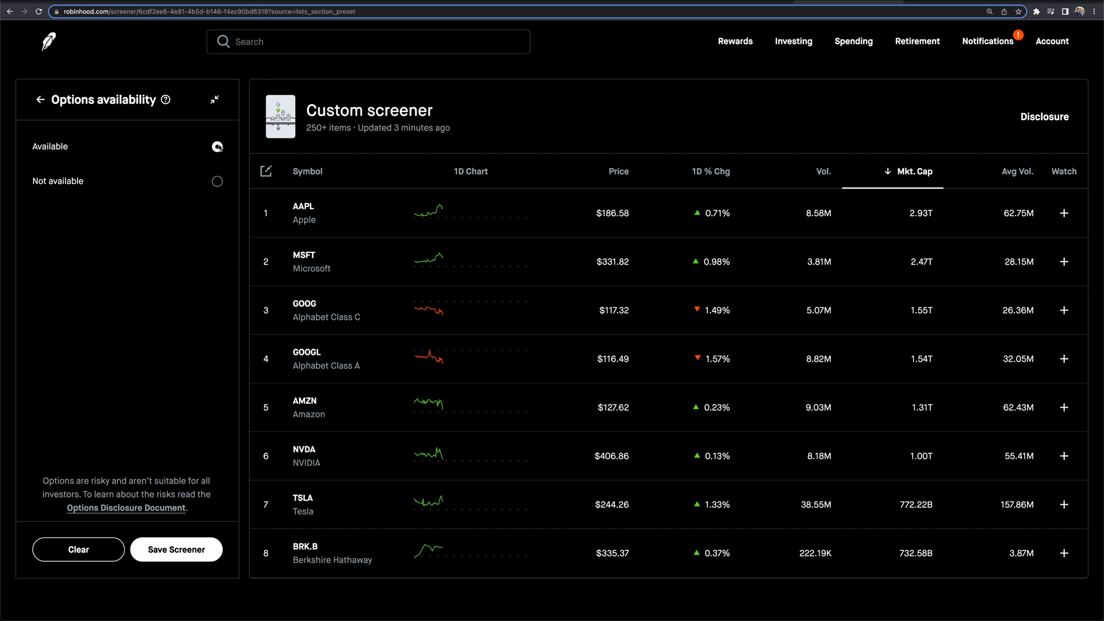
{"action": "left_click", "coordinate": [216, 146]}
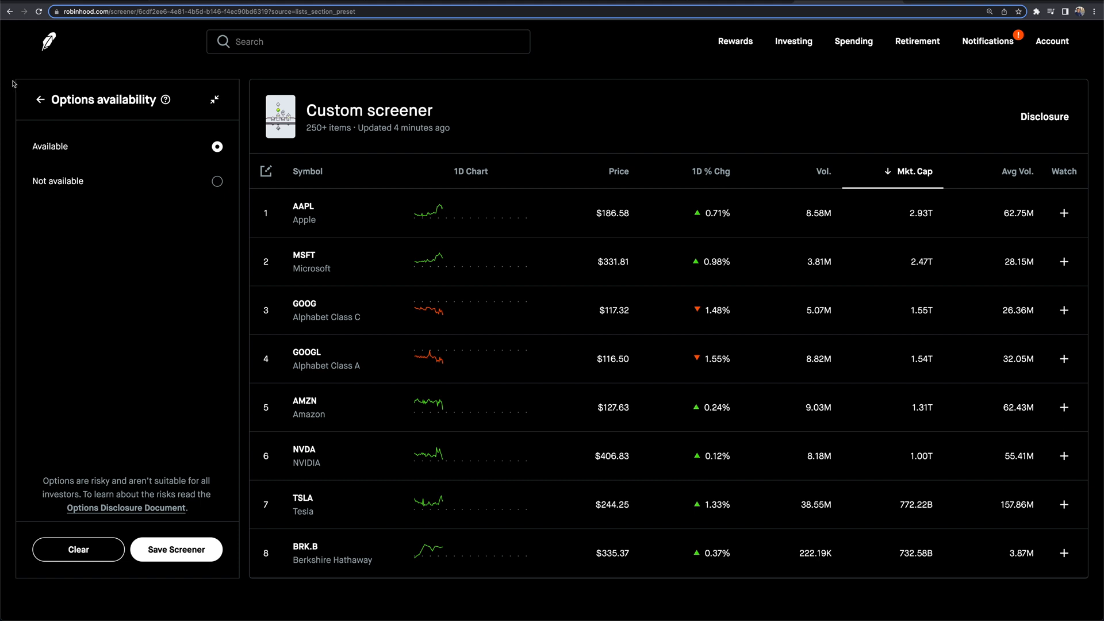
{"action": "left_click", "coordinate": [41, 98]}
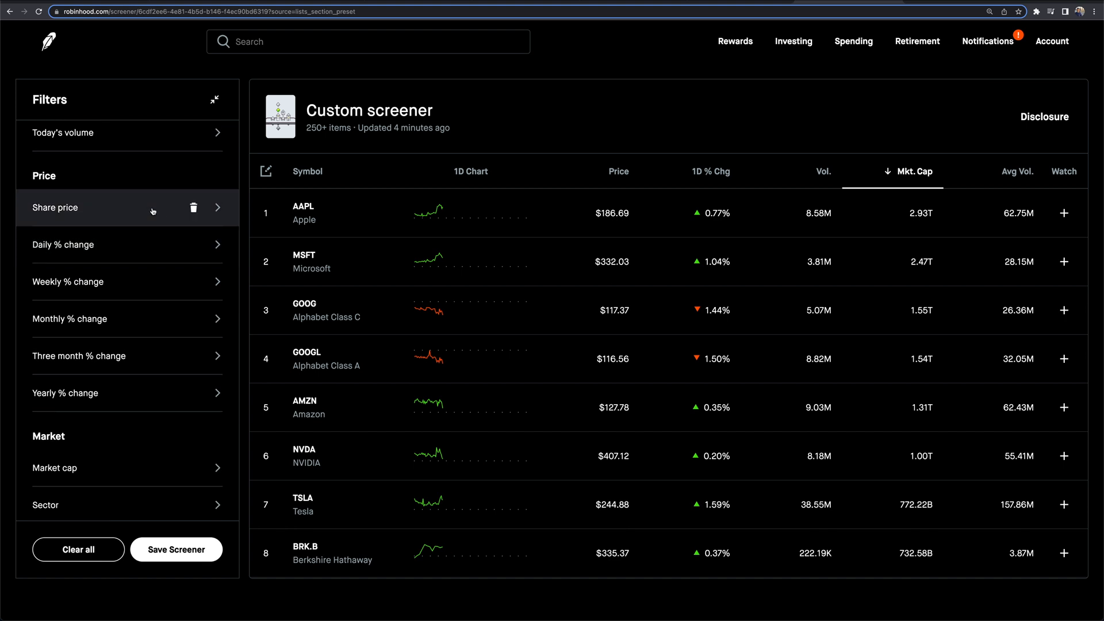
Select the Telecom and Software sectors, narrowing the screener to 127 stocks
{"action": "scroll", "scroll_direction": "down", "scroll_amount": 3}
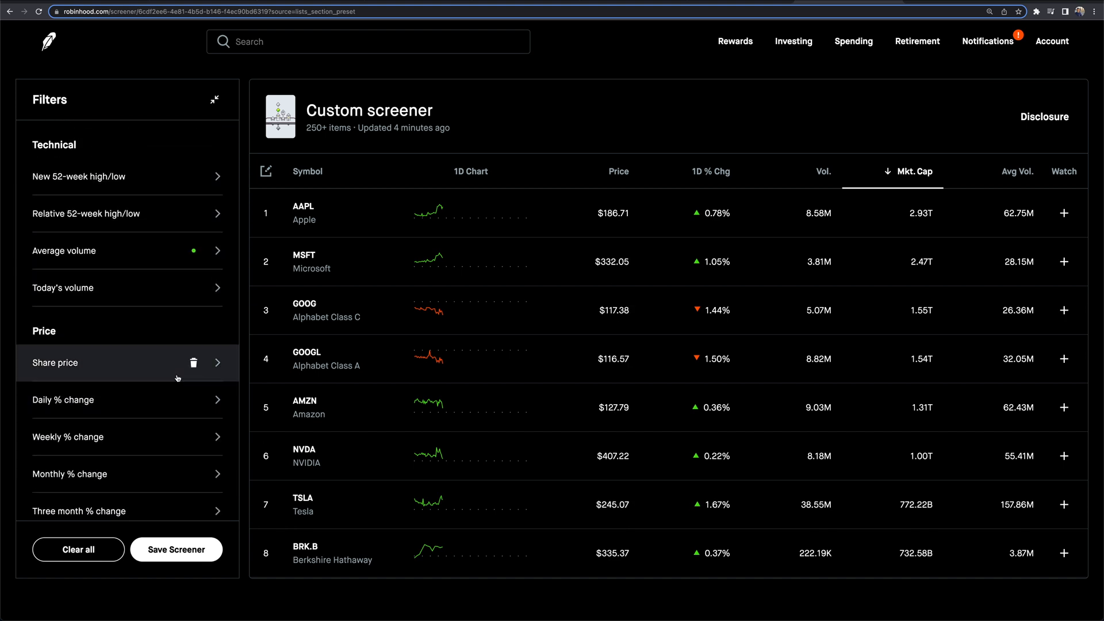
{"action": "scroll", "scroll_direction": "down", "scroll_amount": 3}
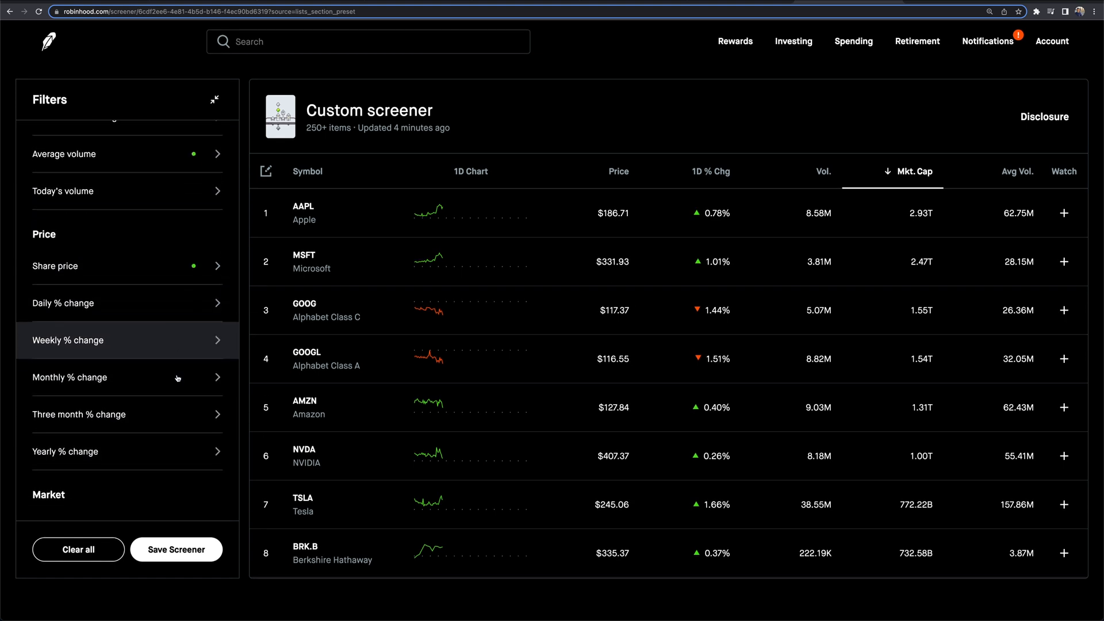
{"action": "scroll", "scroll_direction": "down", "scroll_amount": 3}
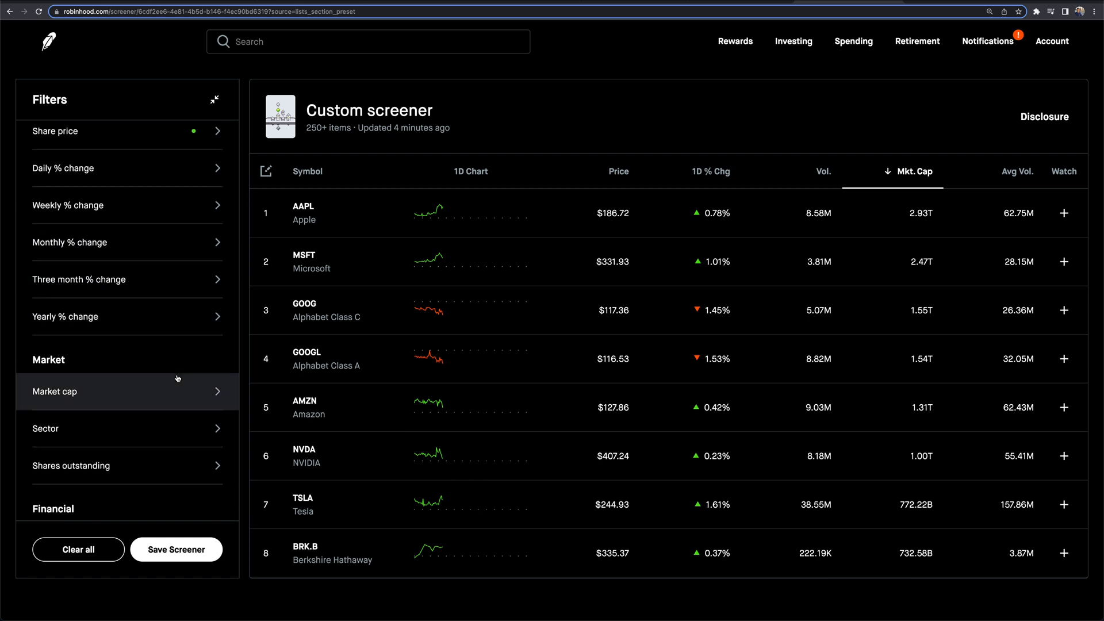
{"action": "left_click", "coordinate": [45, 427]}
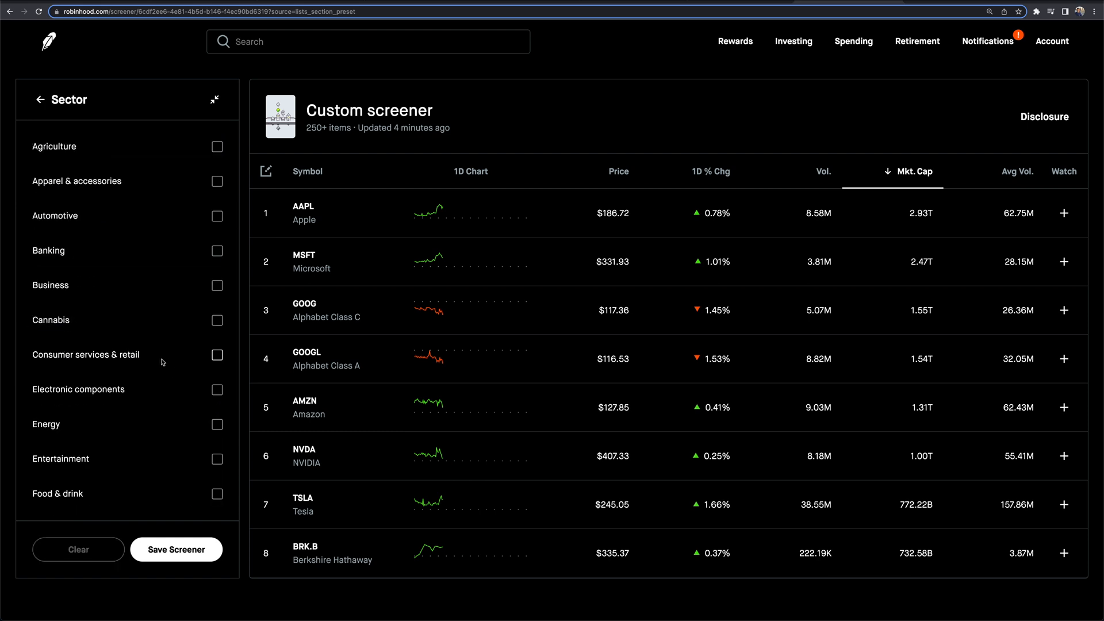
{"action": "scroll", "scroll_direction": "down", "scroll_amount": 3}
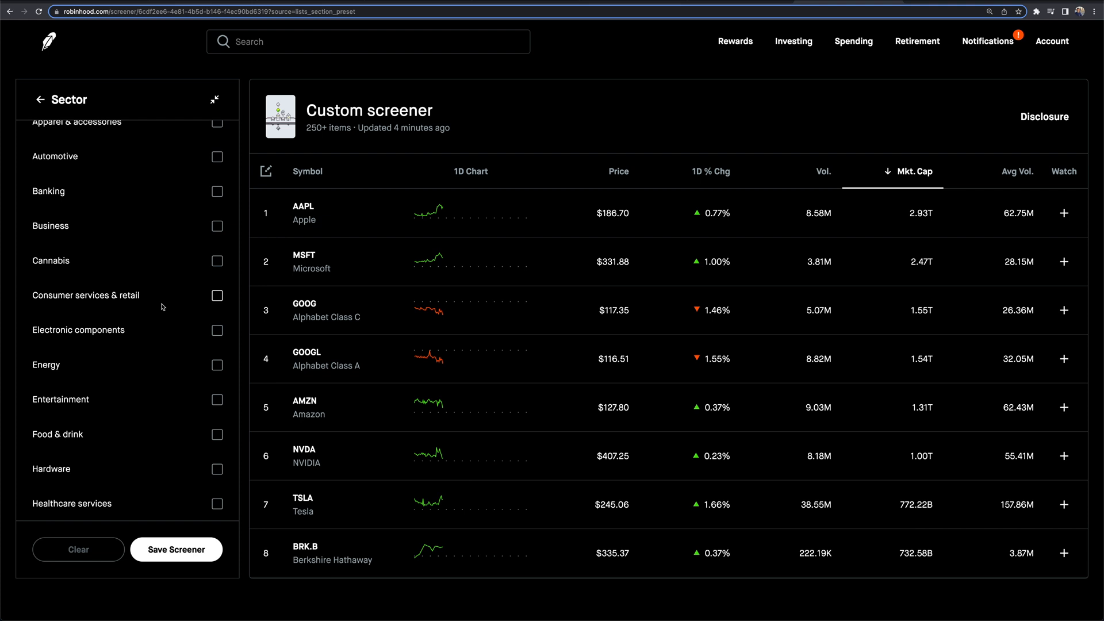
{"action": "scroll", "scroll_direction": "down", "scroll_amount": 3}
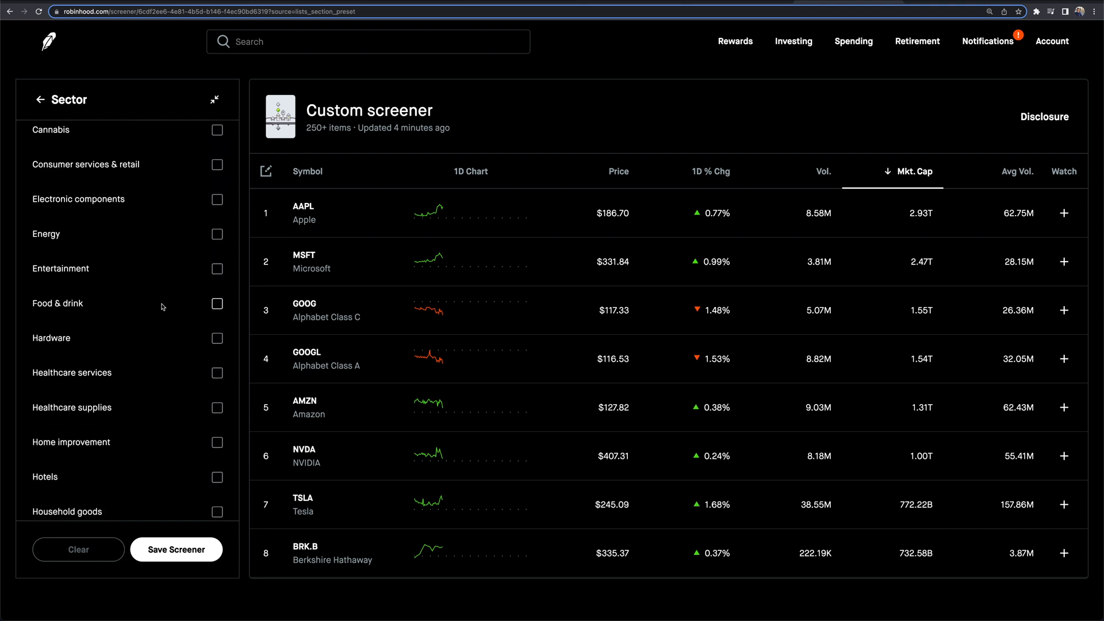
{"action": "scroll", "scroll_direction": "down", "scroll_amount": 3}
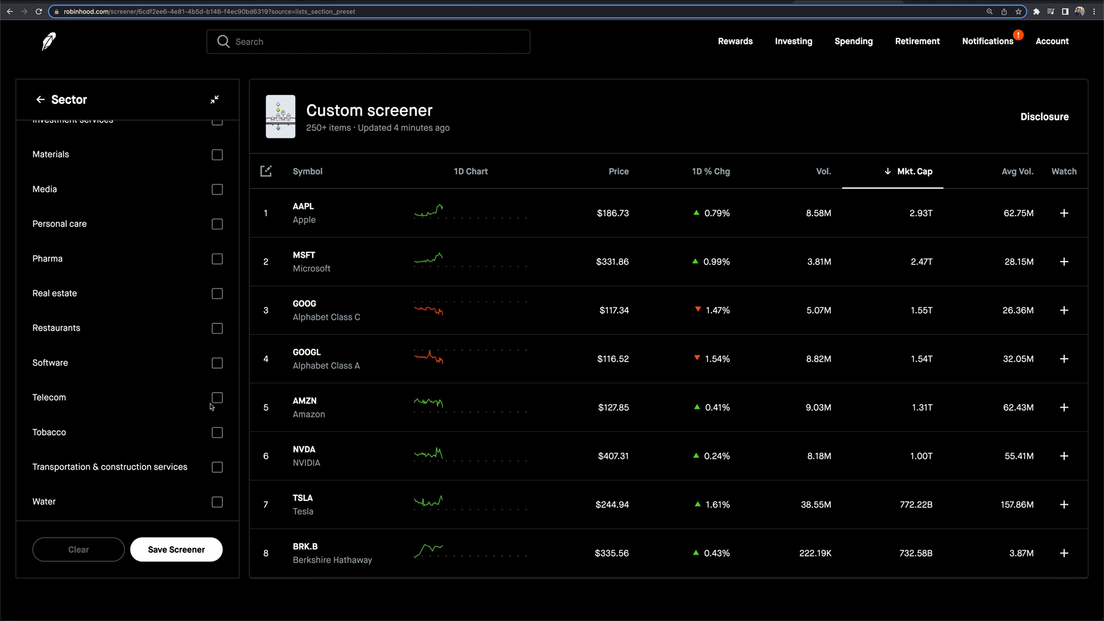
{"action": "left_click", "coordinate": [216, 396]}
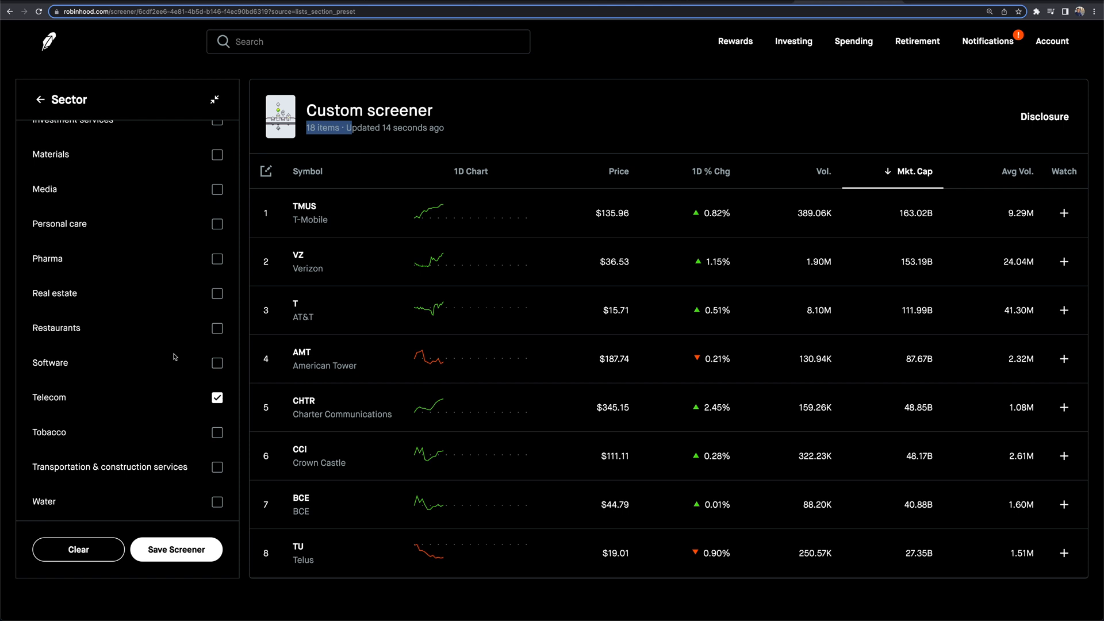
{"action": "left_click", "coordinate": [216, 362]}
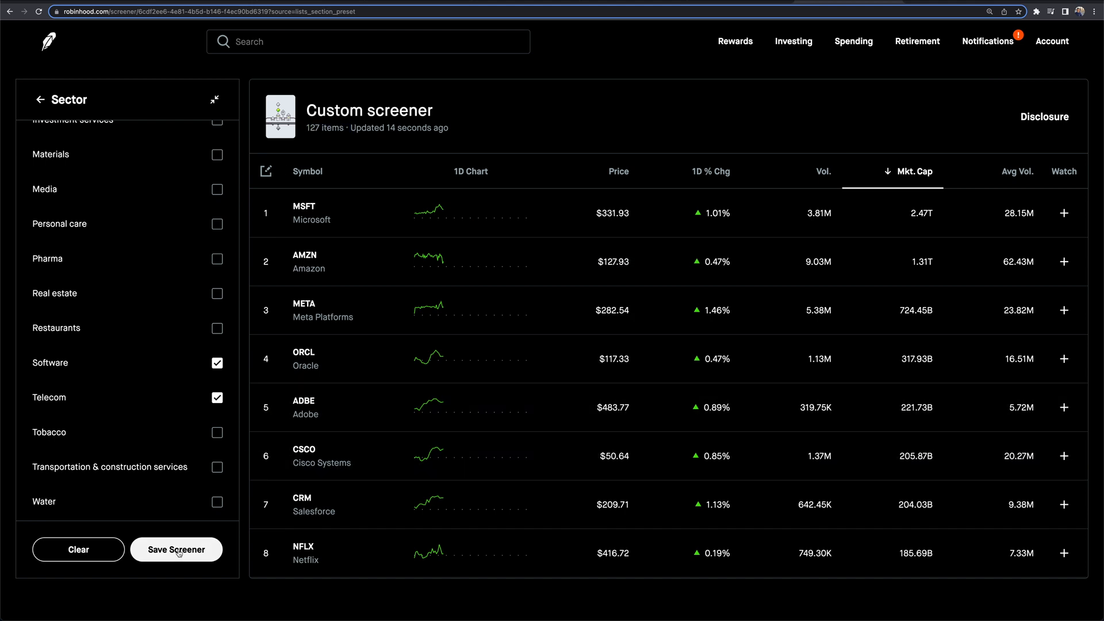
Save the screener under the name 'Telecom/Software Trade List'
{"action": "left_click", "coordinate": [177, 548]}
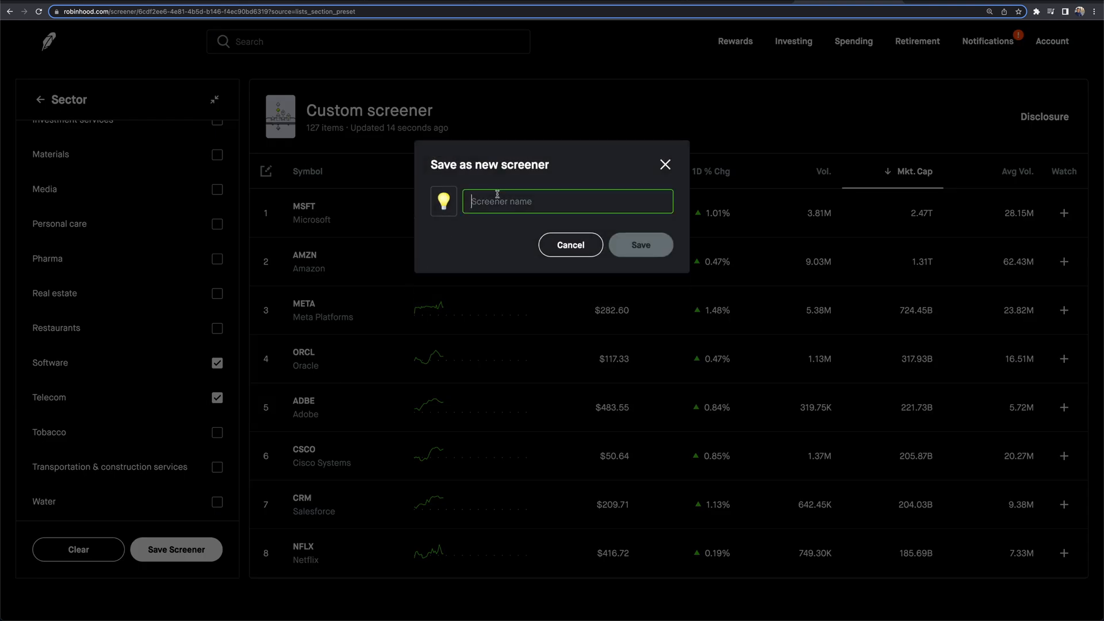
{"action": "type", "text": "Tle"}
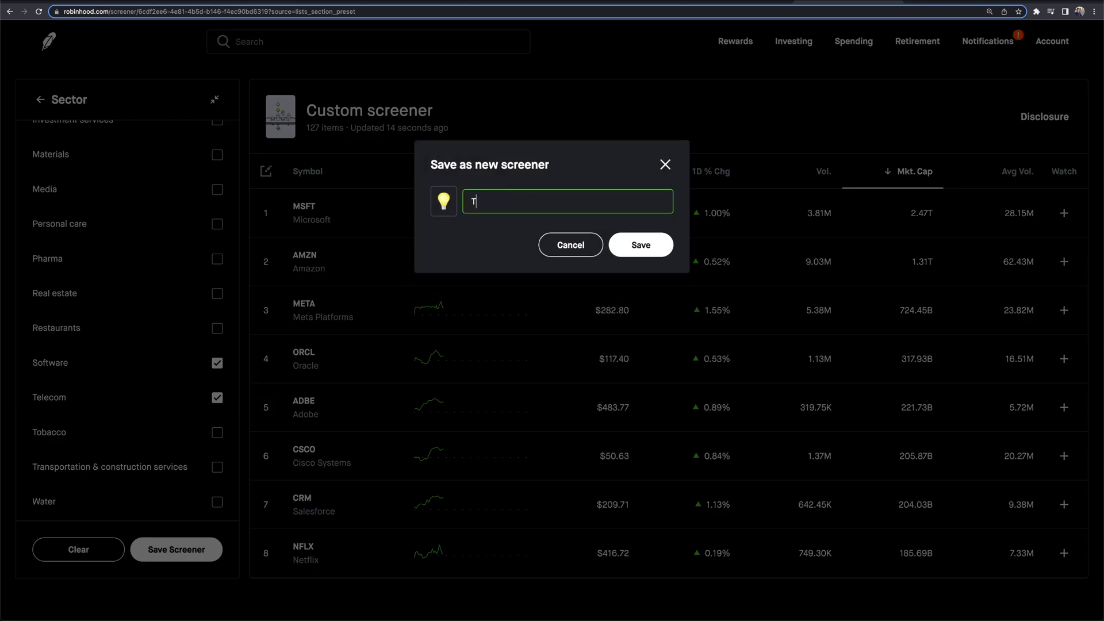
{"action": "type", "text": "elecom/Software Trade L"}
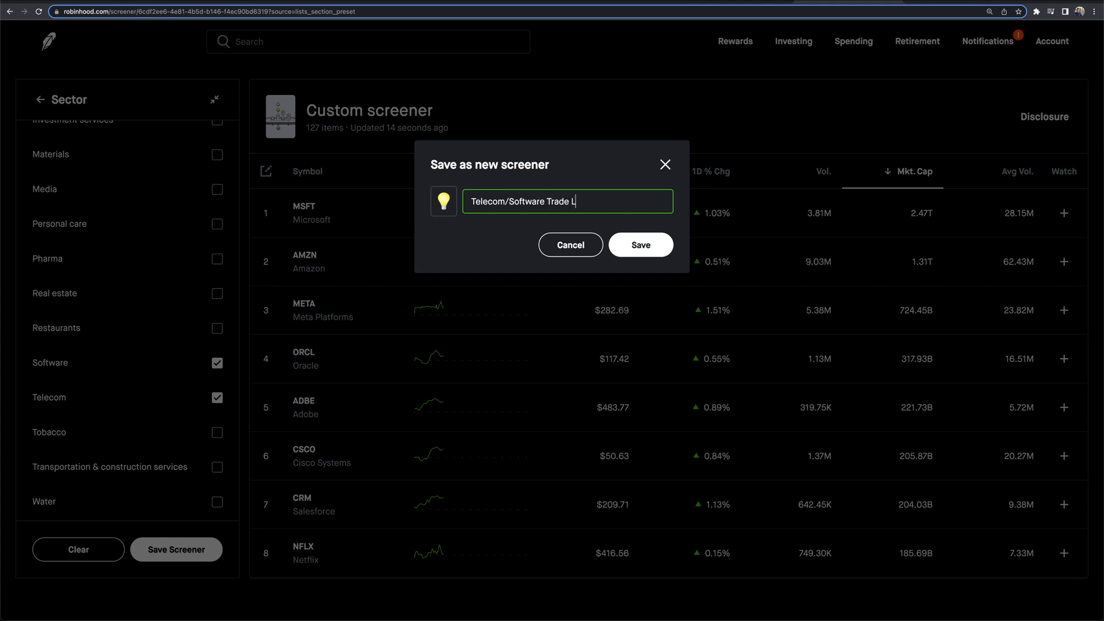
{"action": "left_click", "coordinate": [641, 244]}
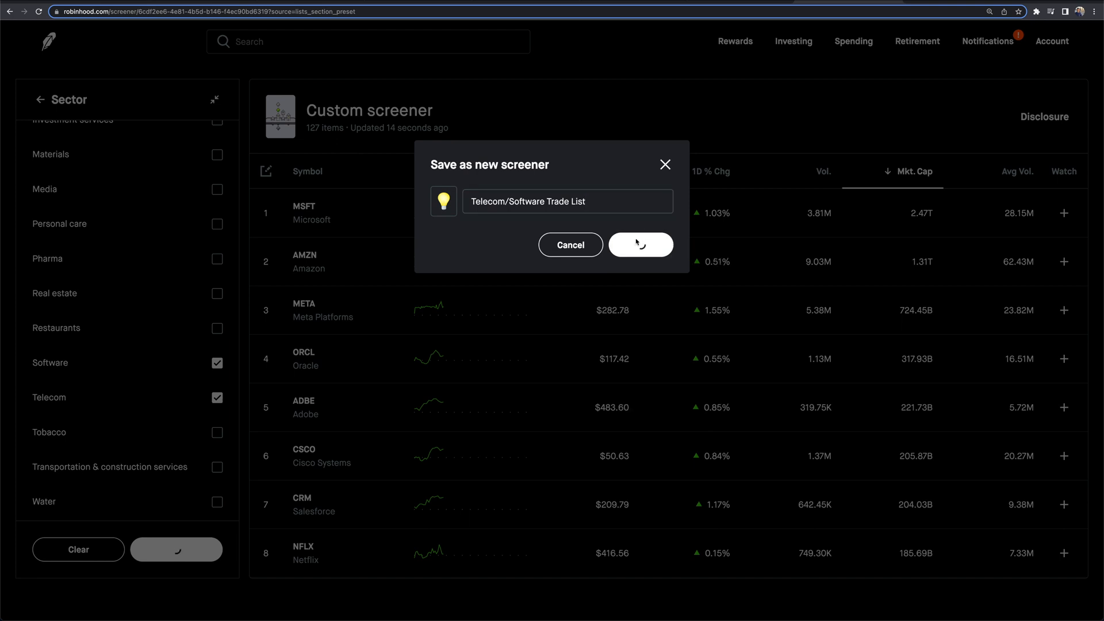
{"action": "left_click", "coordinate": [640, 244]}
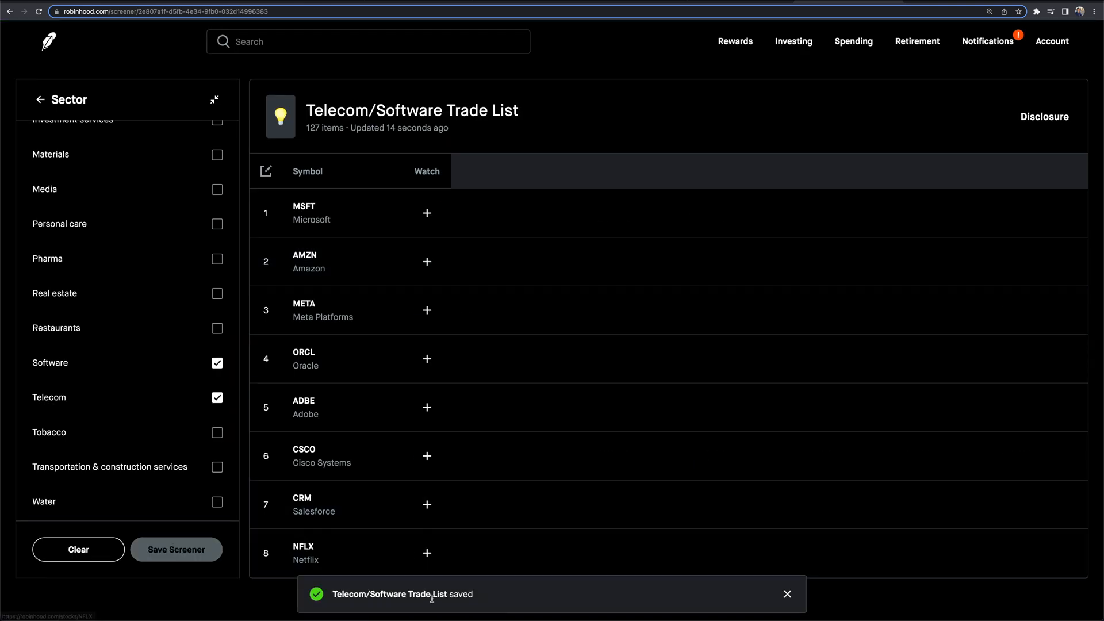
{"action": "mouse_move", "coordinate": [417, 118]}
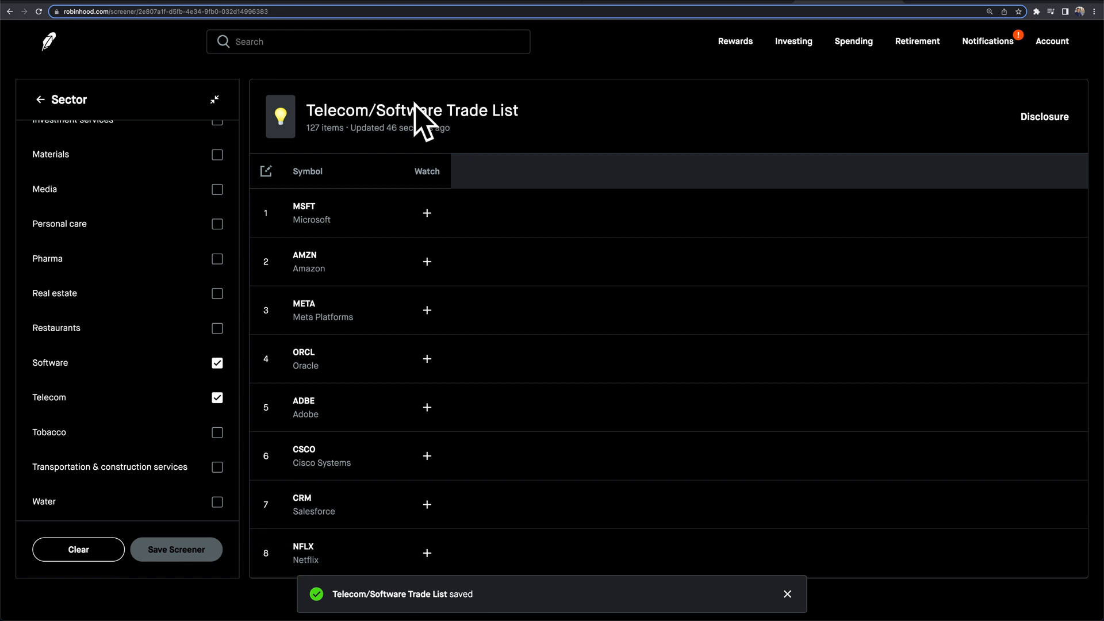
{"action": "mouse_move", "coordinate": [819, 48]}
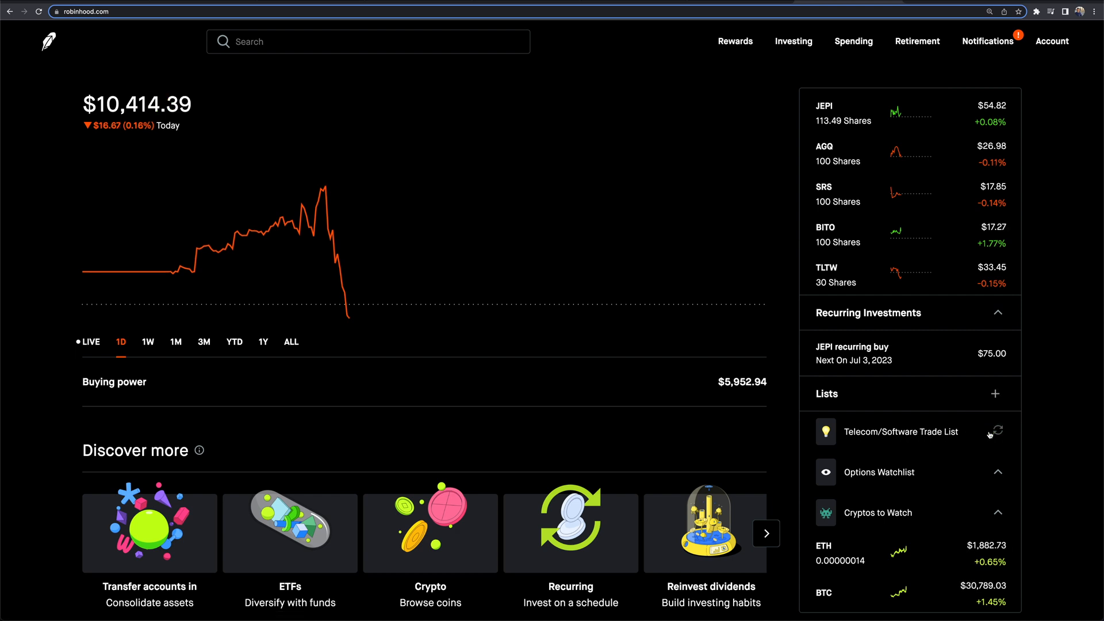
{"action": "mouse_move", "coordinate": [999, 431]}
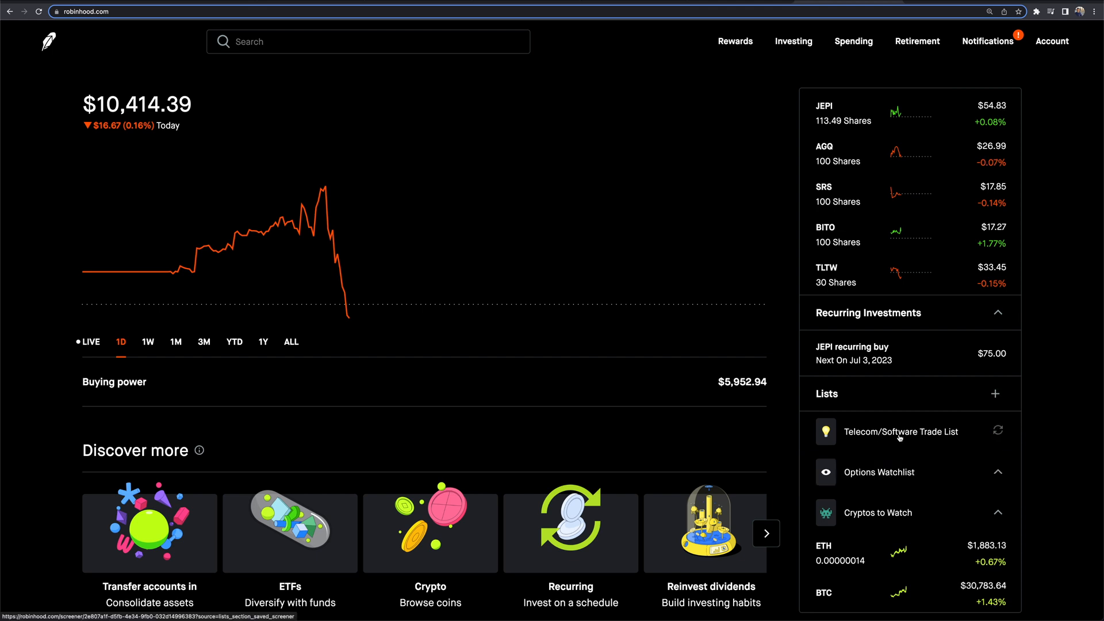
Reopen the Telecom/Software Trade List from the home page Lists section
{"action": "left_click", "coordinate": [901, 432]}
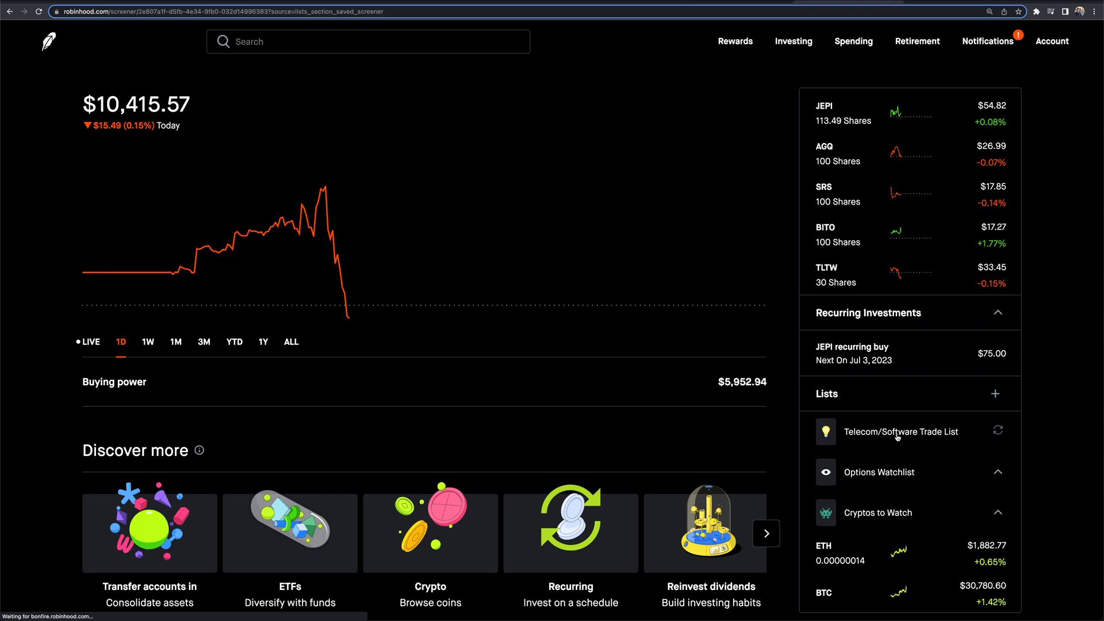
{"action": "left_click", "coordinate": [901, 432]}
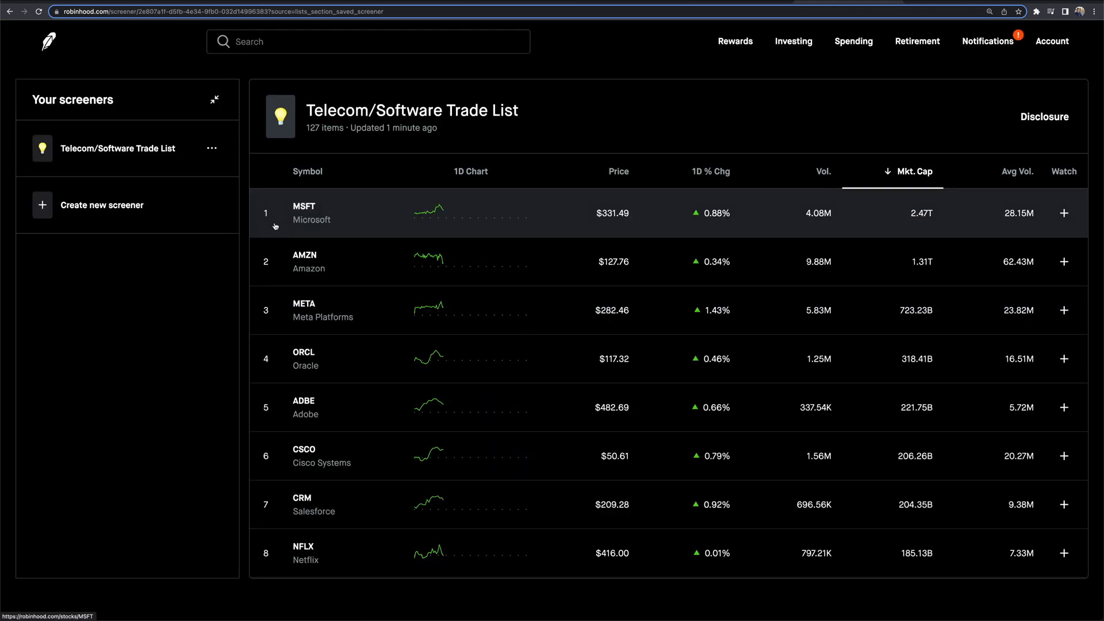
{"action": "mouse_move", "coordinate": [165, 114]}
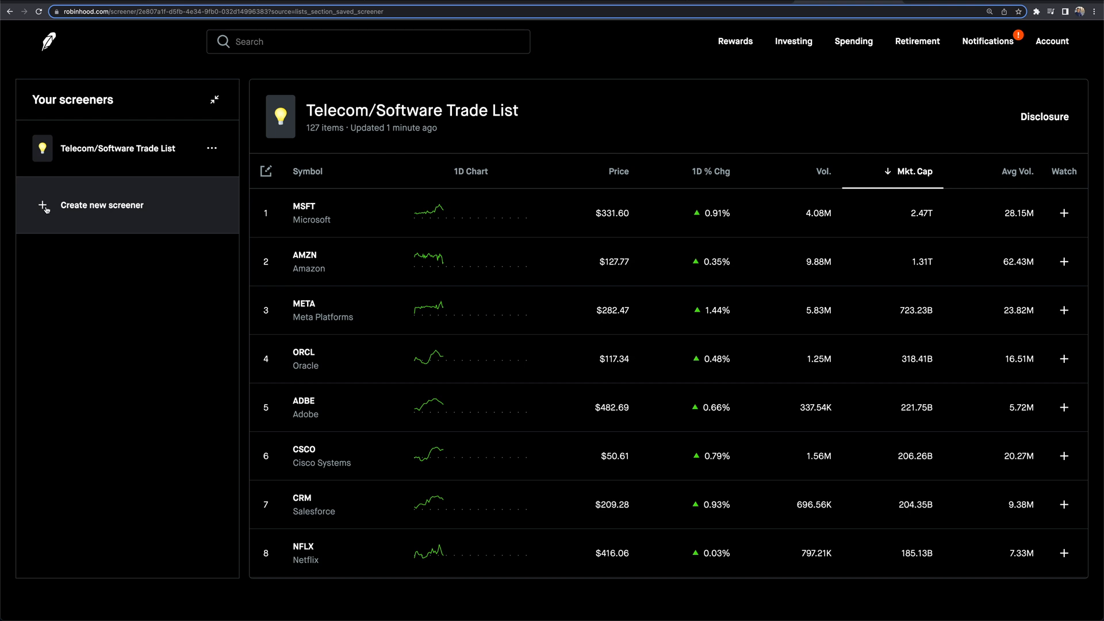
Rank the list by price descending, led by ServiceNow, after briefly ranking by volume
{"action": "left_click", "coordinate": [619, 172]}
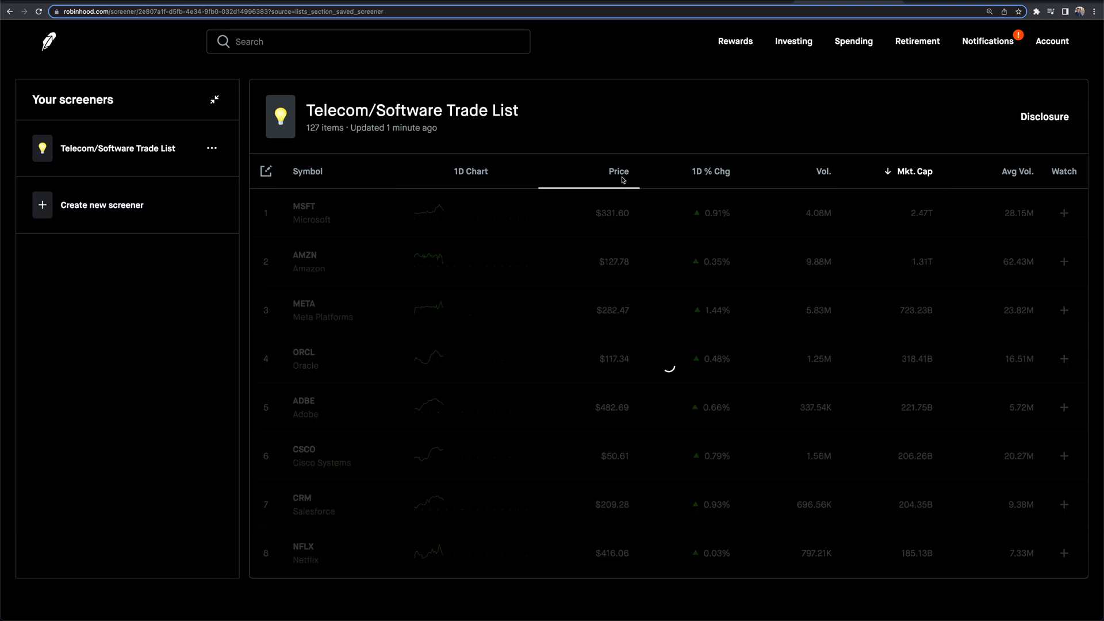
{"action": "left_click", "coordinate": [617, 173]}
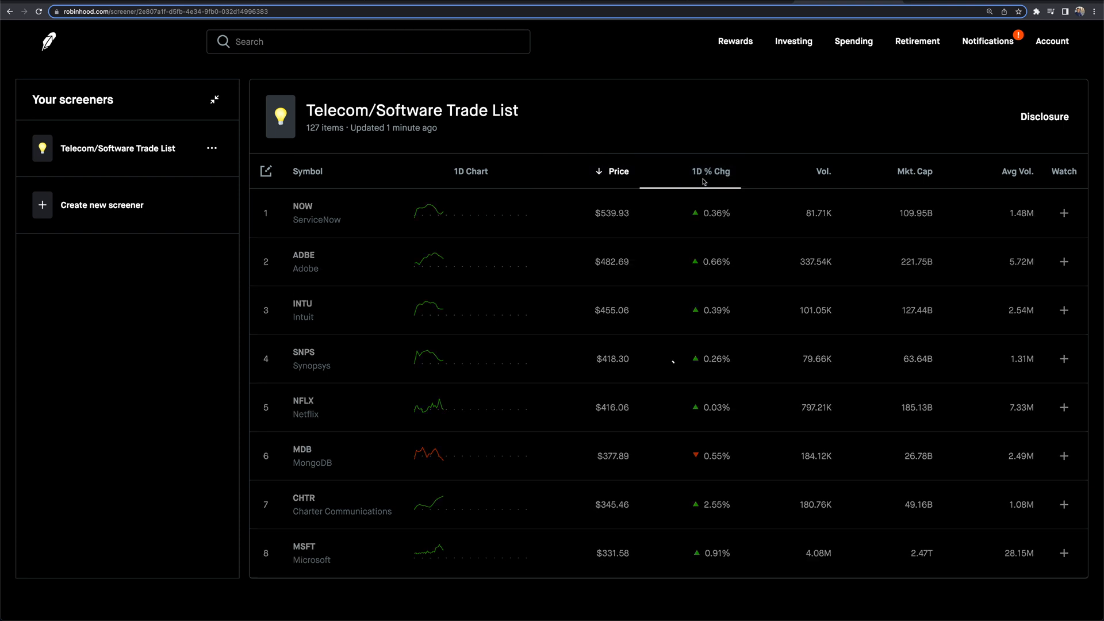
{"action": "left_click", "coordinate": [711, 173]}
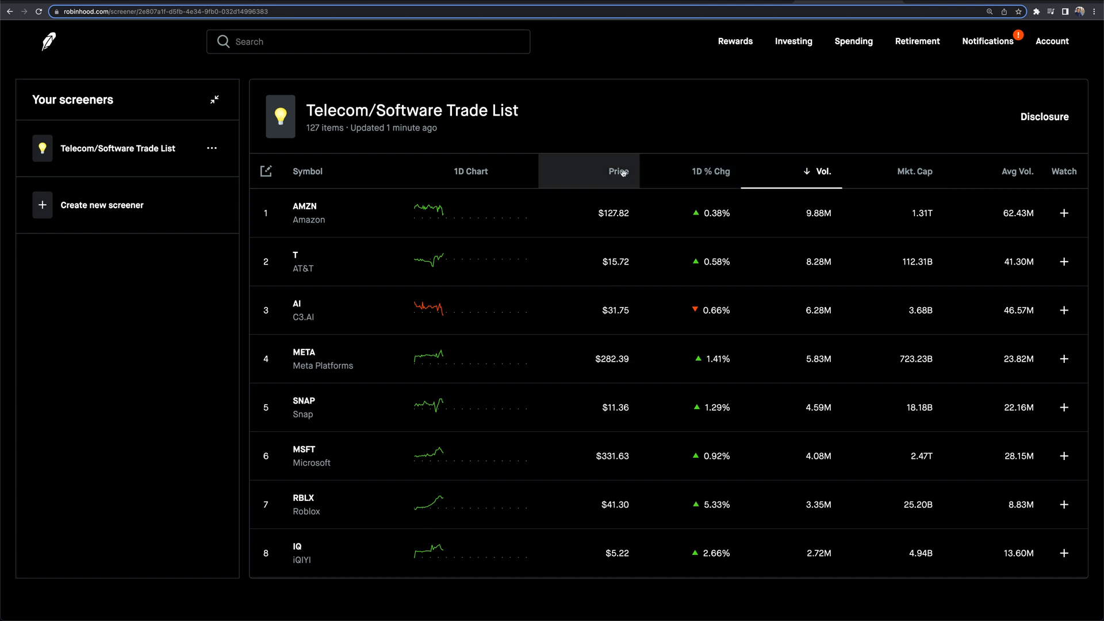
{"action": "left_click", "coordinate": [619, 171]}
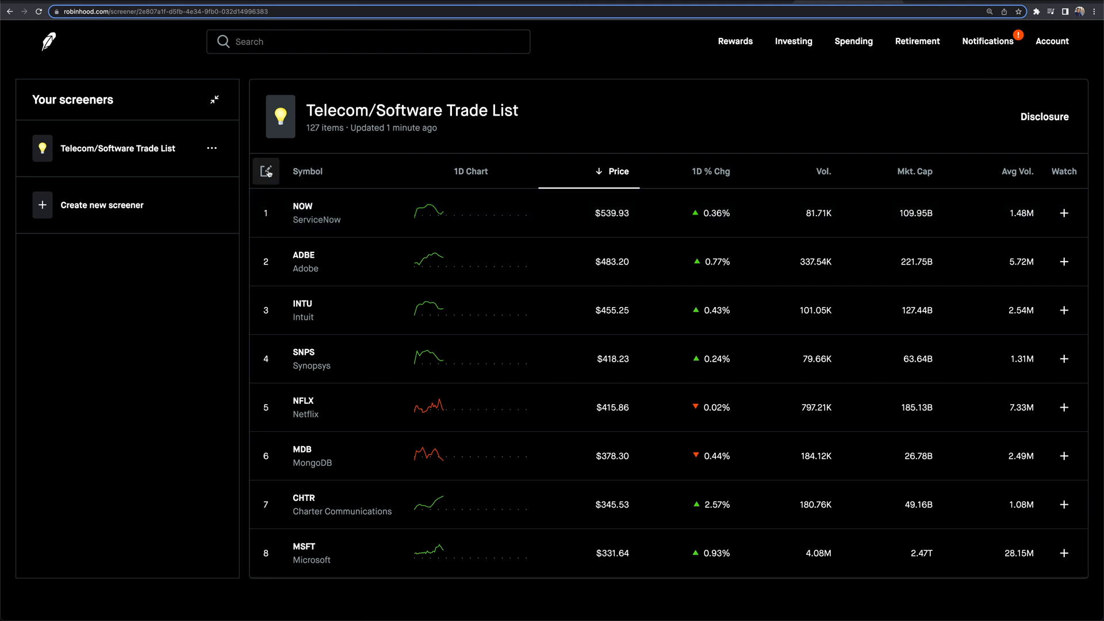
Review the Data Display column checkboxes available for the Telecom/Software Trade List
{"action": "left_click", "coordinate": [265, 170]}
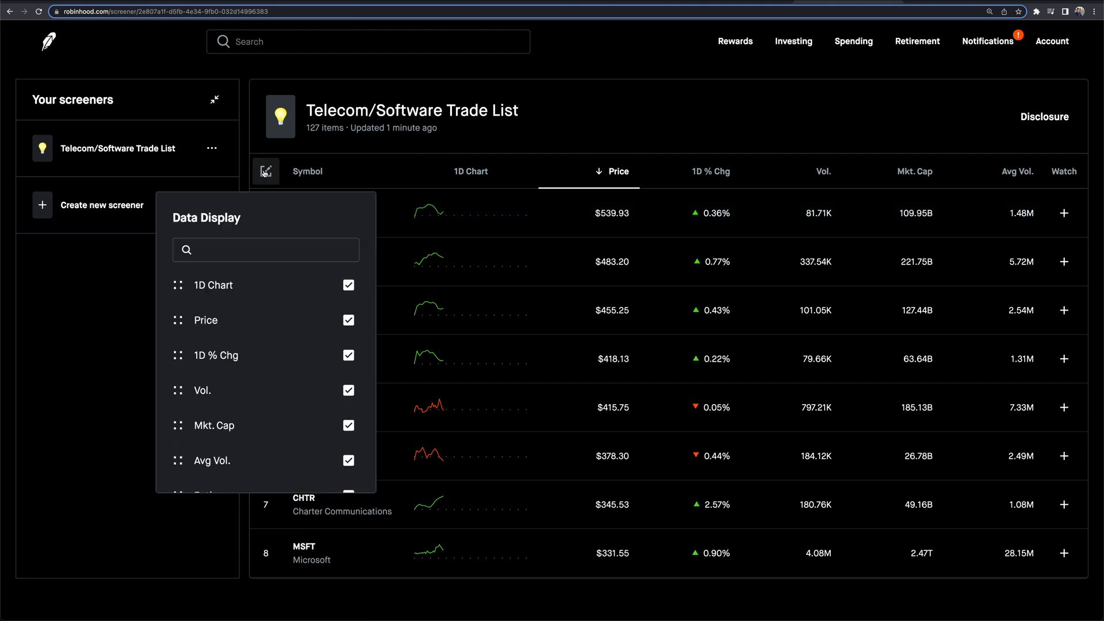
{"action": "scroll", "scroll_direction": "down", "scroll_amount": 3}
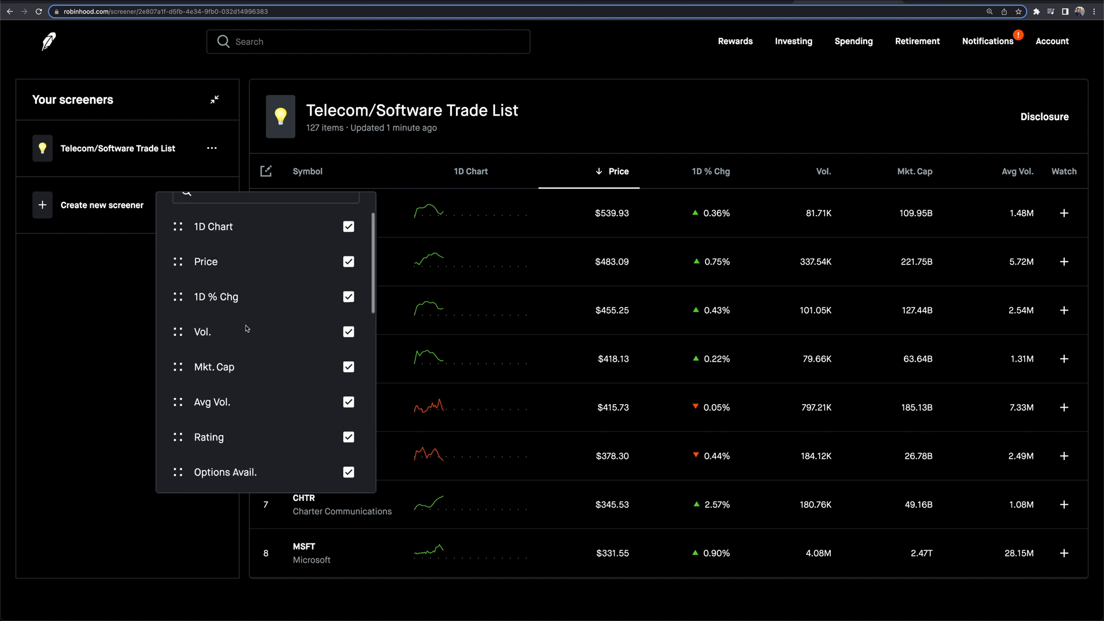
{"action": "scroll", "scroll_direction": "down", "scroll_amount": 3}
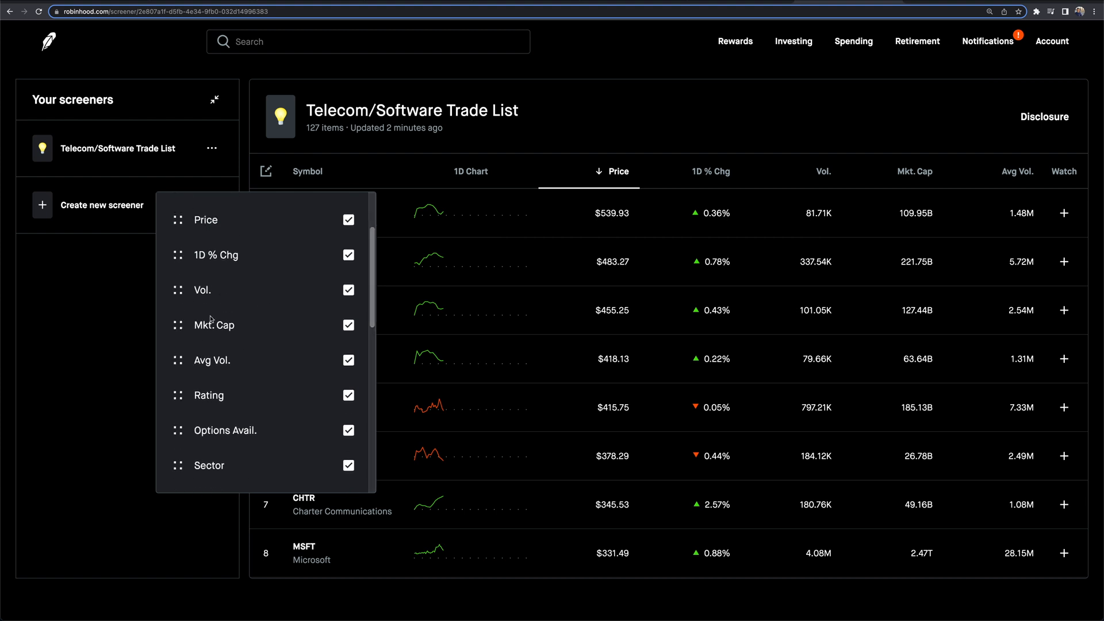
{"action": "scroll", "scroll_direction": "down", "scroll_amount": 3}
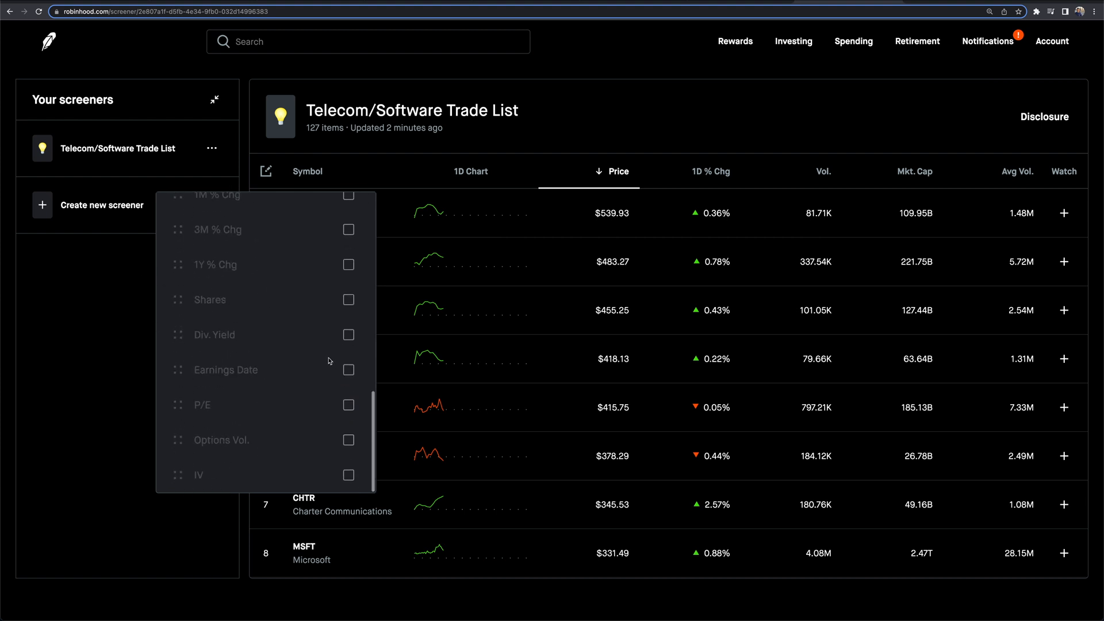